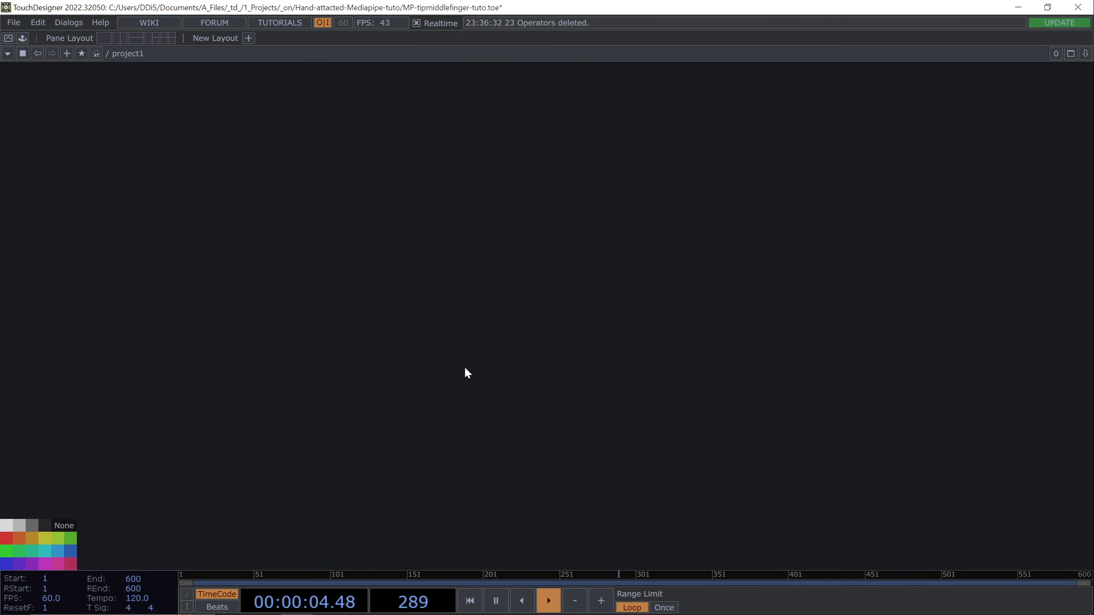
Switch to the browser and scroll to the release's Assets with release.zip (159 MB)
{"action": "key", "text": "alt+tab"}
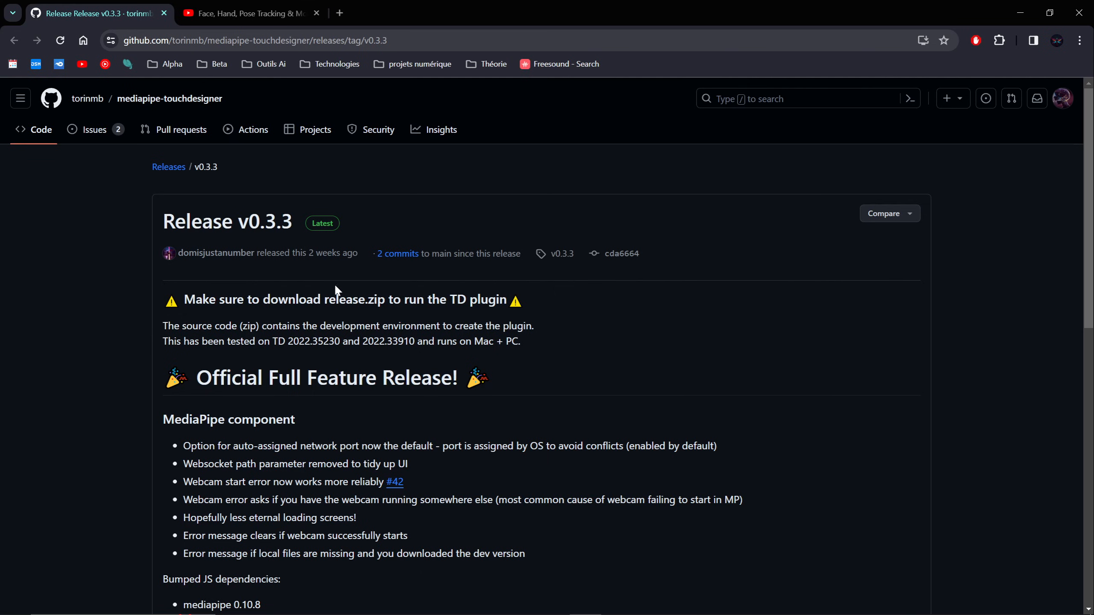
{"action": "scroll", "scroll_direction": "down", "scroll_amount": 3}
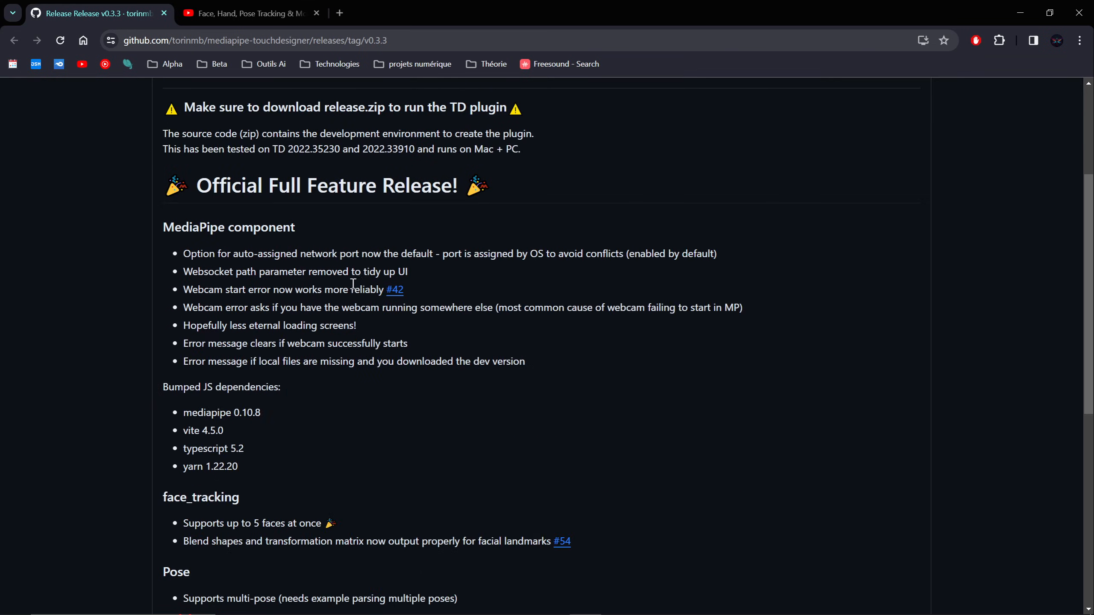
{"action": "scroll", "scroll_direction": "down", "scroll_amount": 3}
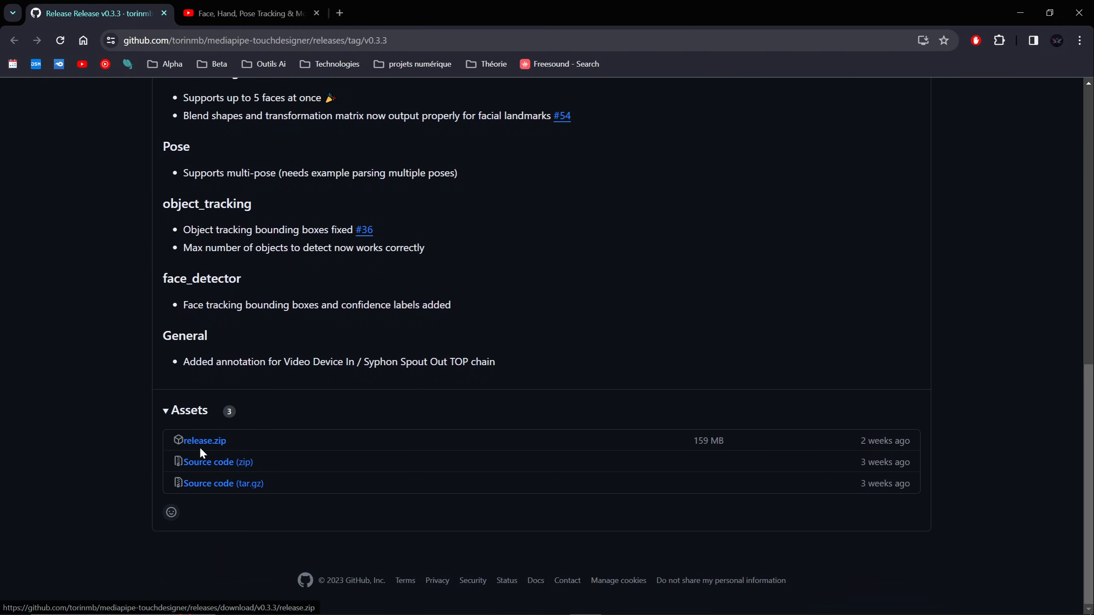
{"action": "mouse_move", "coordinate": [204, 440]}
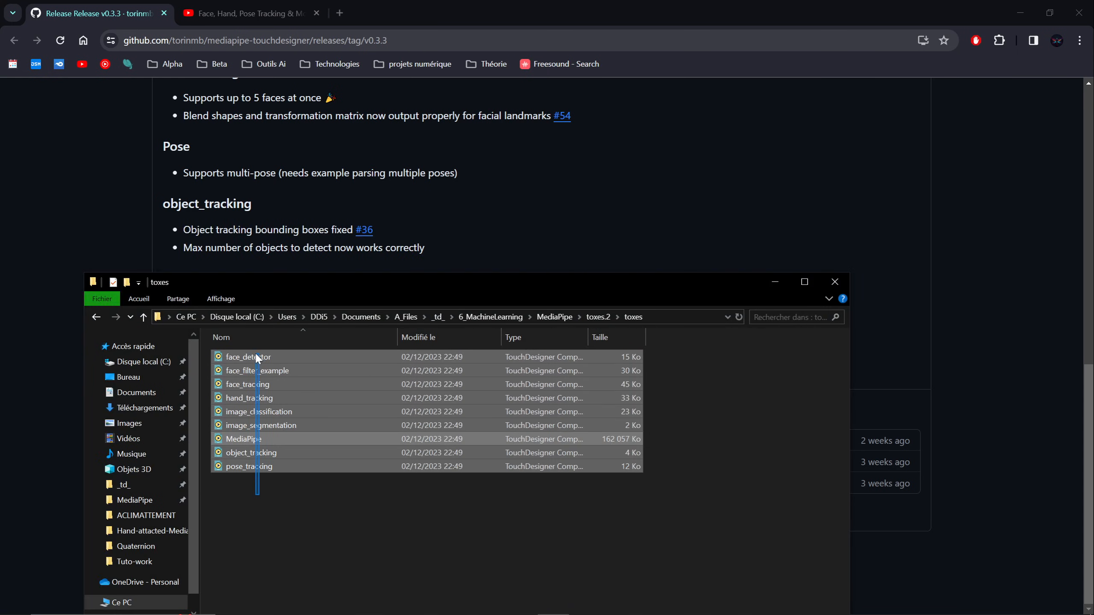
Bring MediaPipe.tox and hand_tracking.tox into the network, wired together, and close Explorer
{"action": "left_click", "coordinate": [243, 439]}
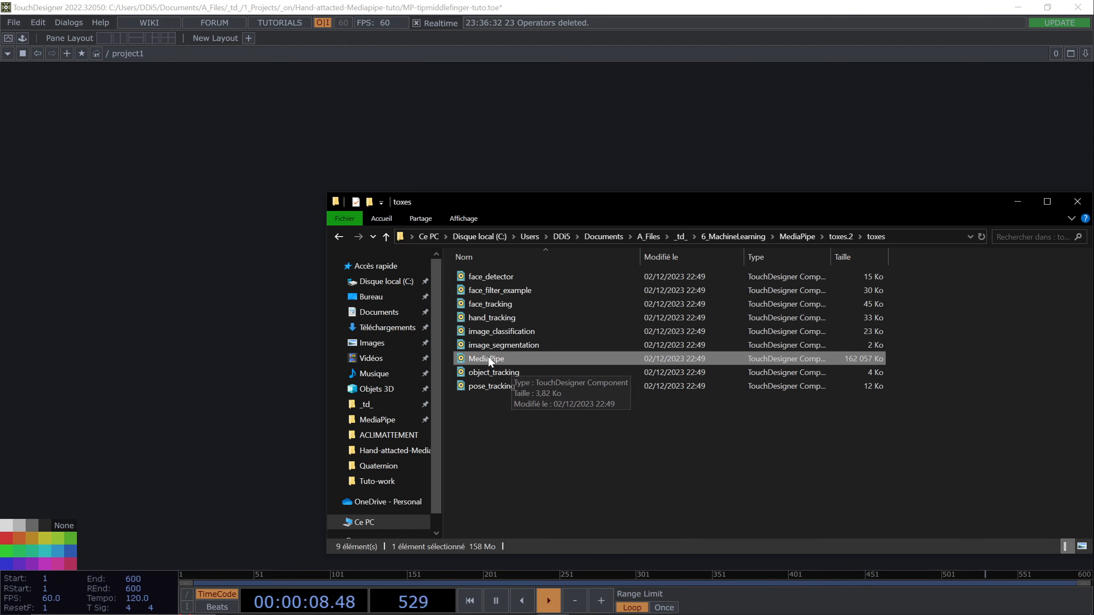
{"action": "mouse_move", "coordinate": [192, 270]}
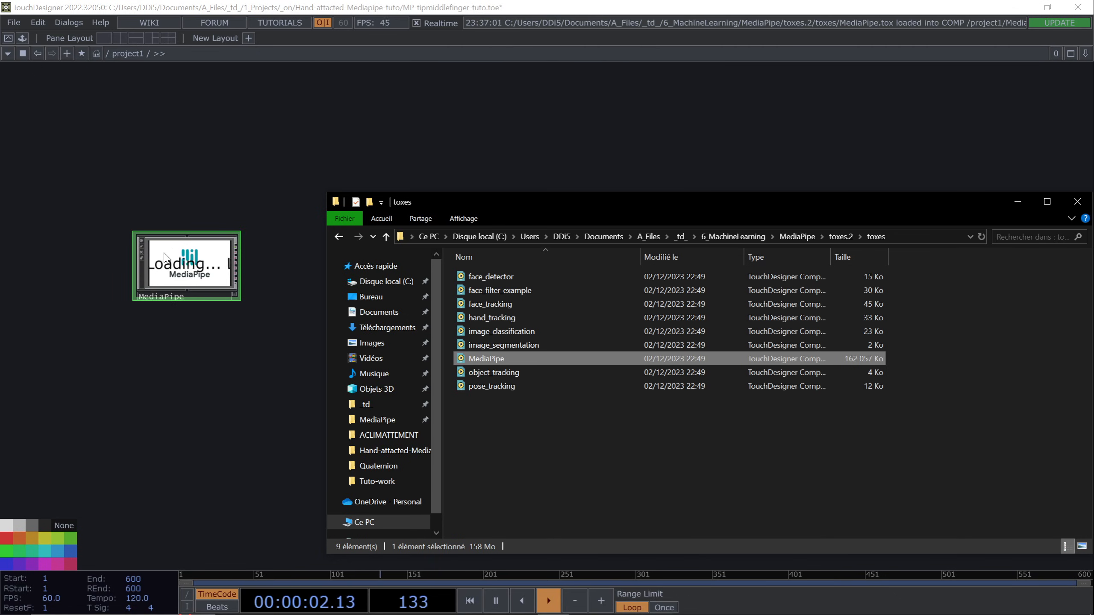
{"action": "left_click", "coordinate": [492, 317]}
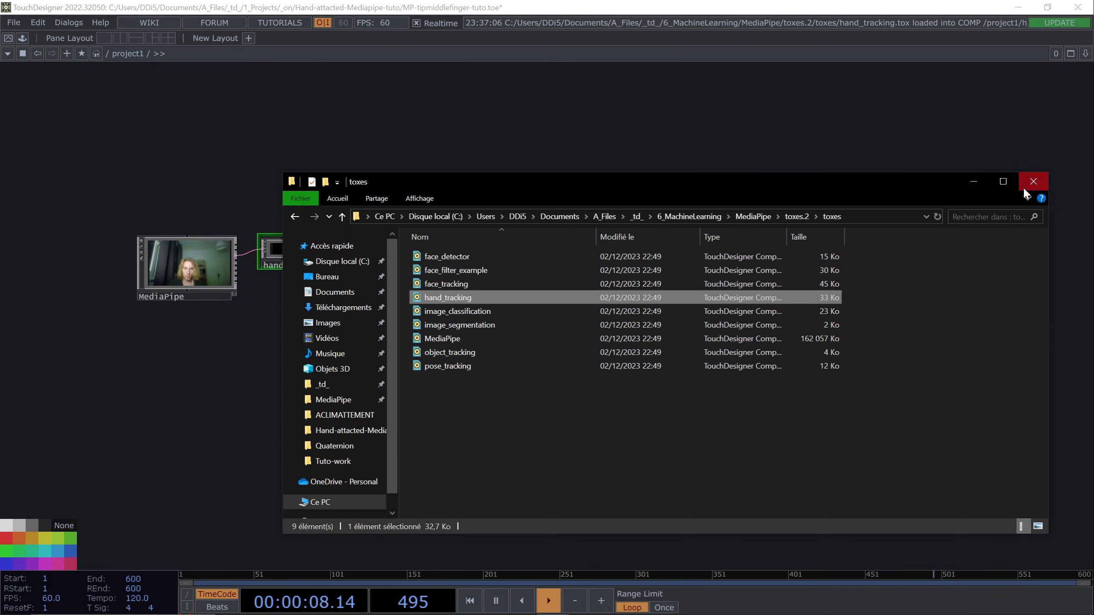
{"action": "left_click", "coordinate": [1034, 181]}
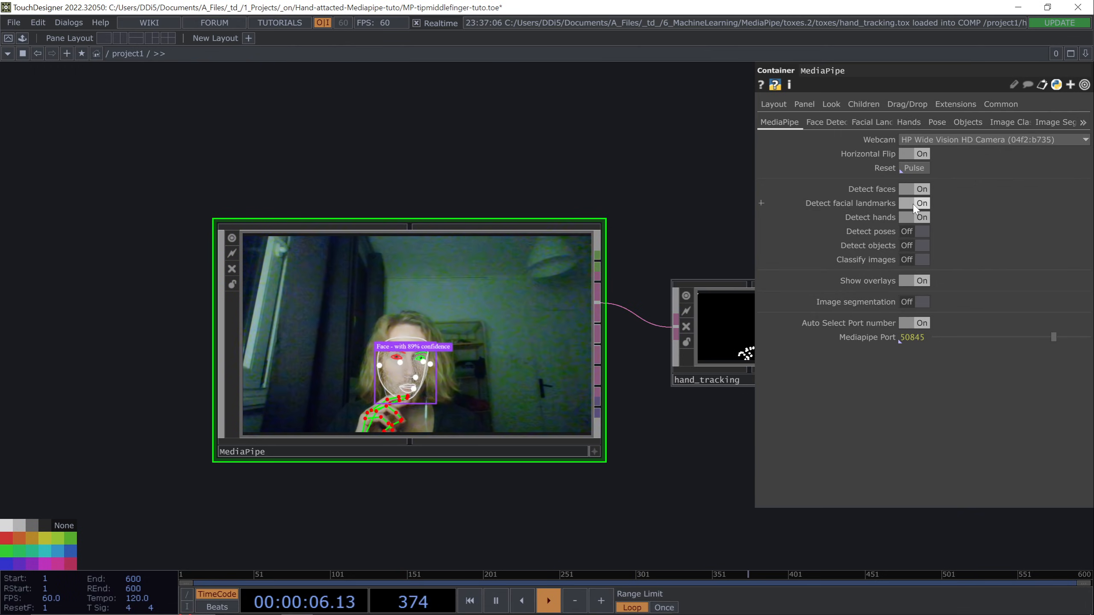
Switch Detect facial landmarks and Detect faces to Off on the MediaPipe component
{"action": "left_click", "coordinate": [922, 204]}
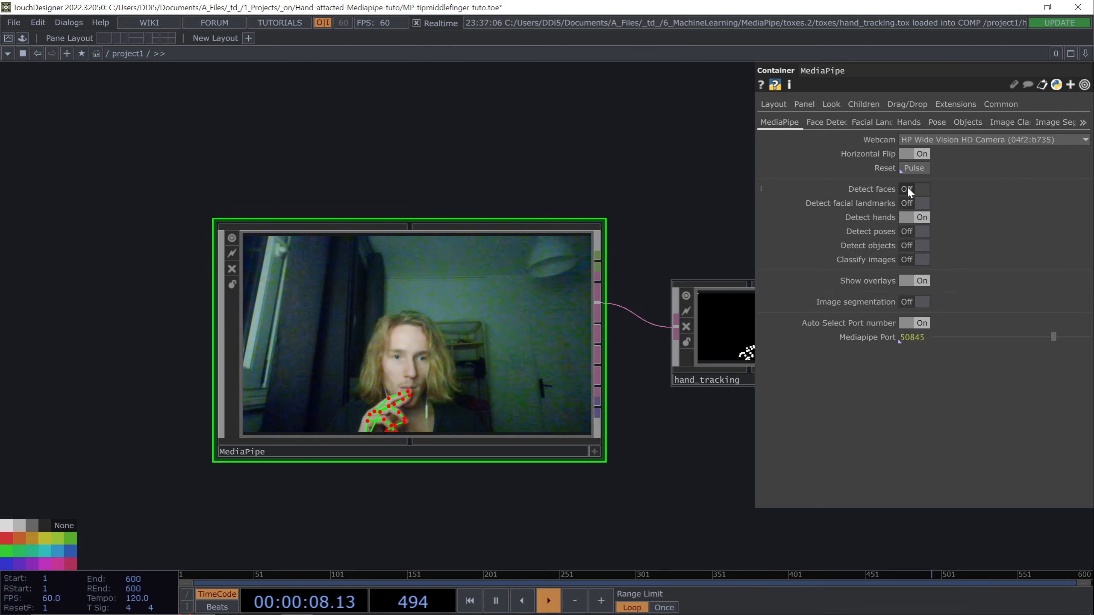
{"action": "left_click", "coordinate": [919, 189]}
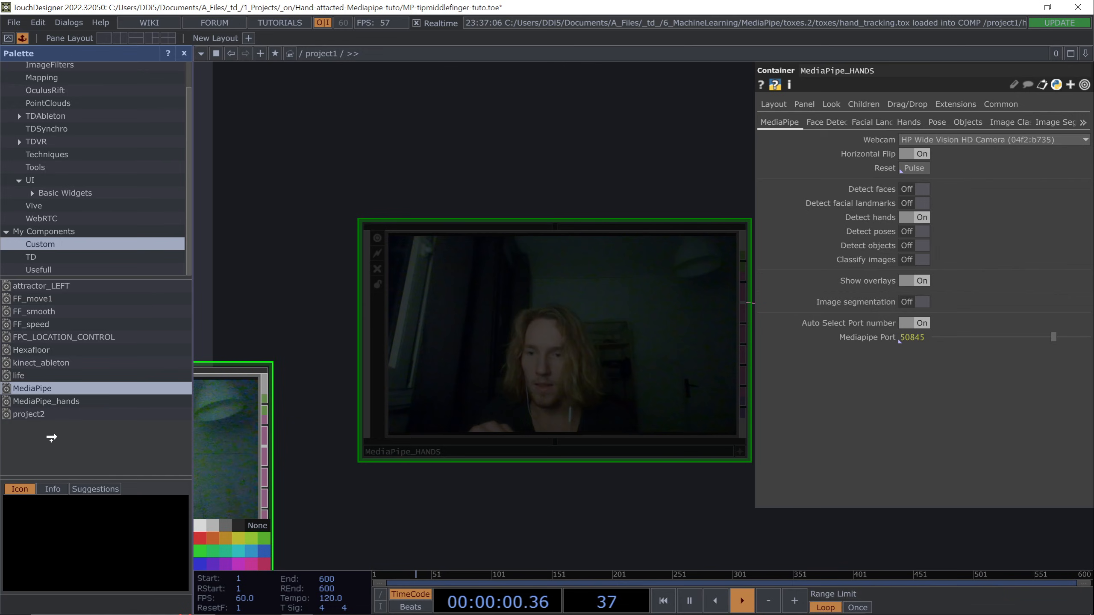
{"action": "mouse_move", "coordinate": [120, 413]}
{"action": "type", "text": "NU"}
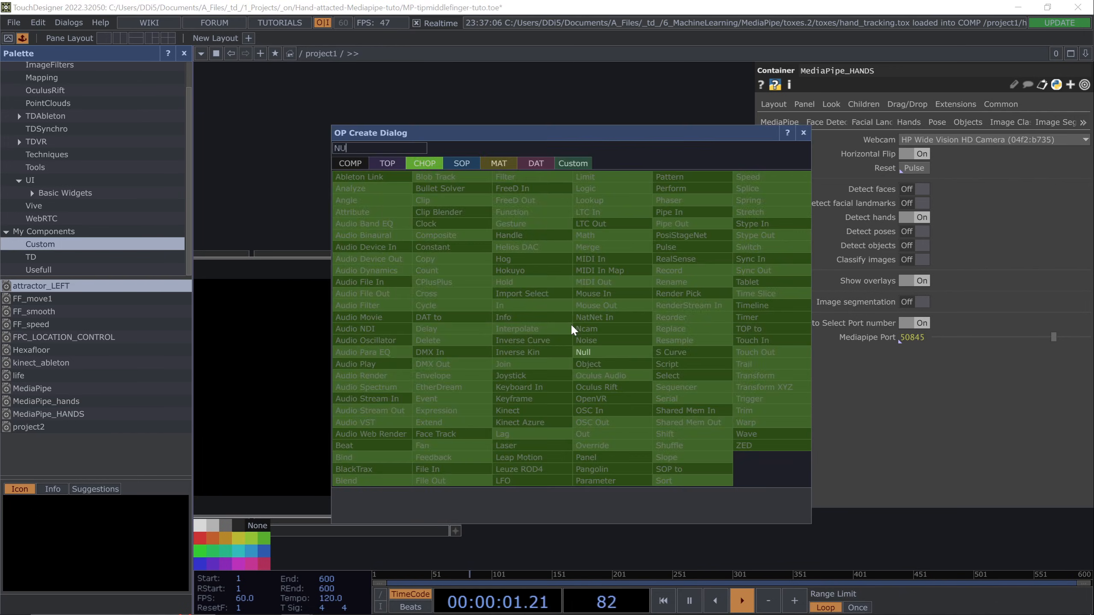
Add Null CHOP null1 on hand_tracking's output and select hand_tracking to view its parameters
{"action": "left_click", "coordinate": [583, 352]}
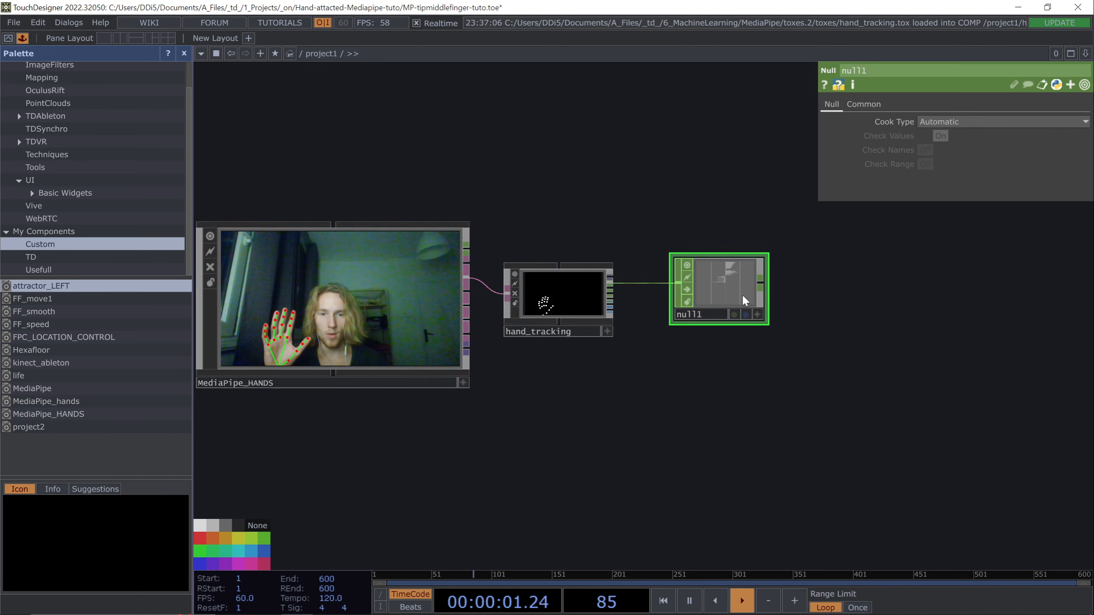
{"action": "left_click", "coordinate": [558, 293]}
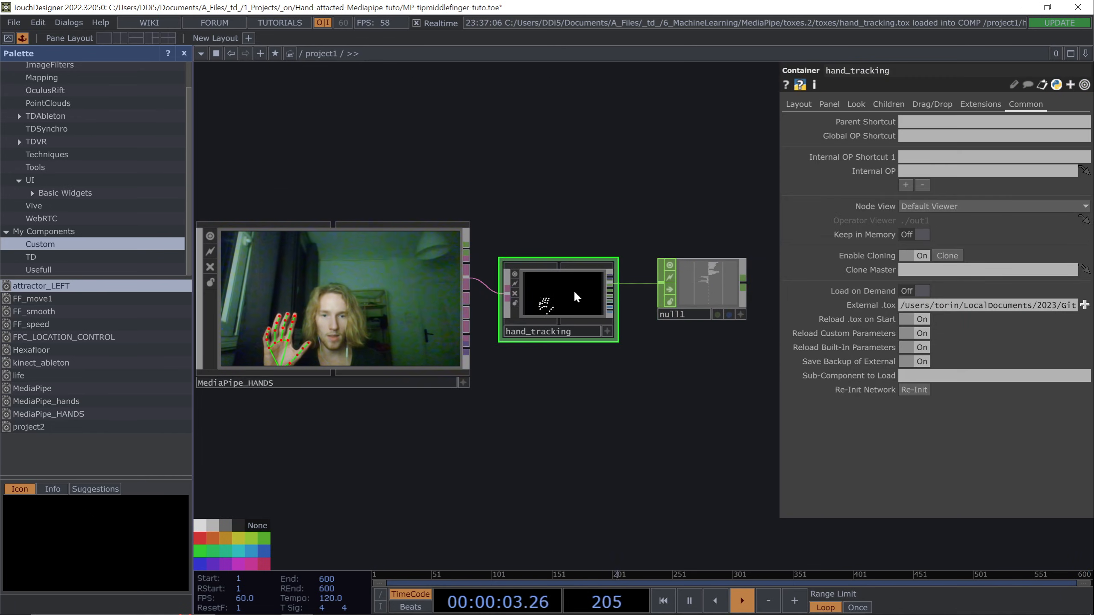
Dive into hand_tracking's internal network and start creating a new CHOP
{"action": "double_click", "coordinate": [558, 293]}
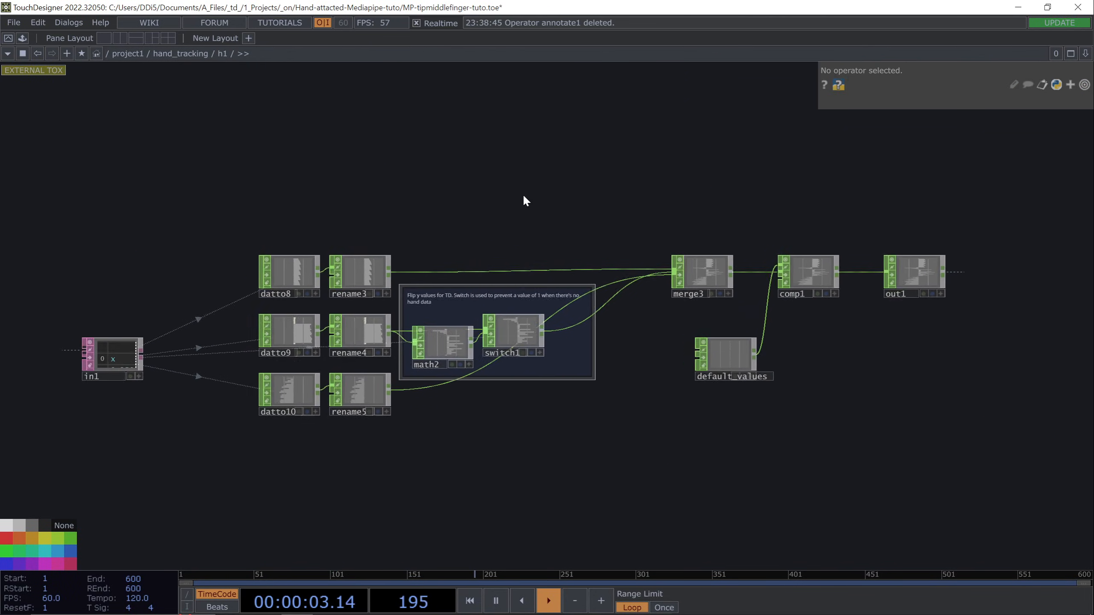
{"action": "left_click", "coordinate": [511, 332]}
{"action": "type", "text": "SE"}
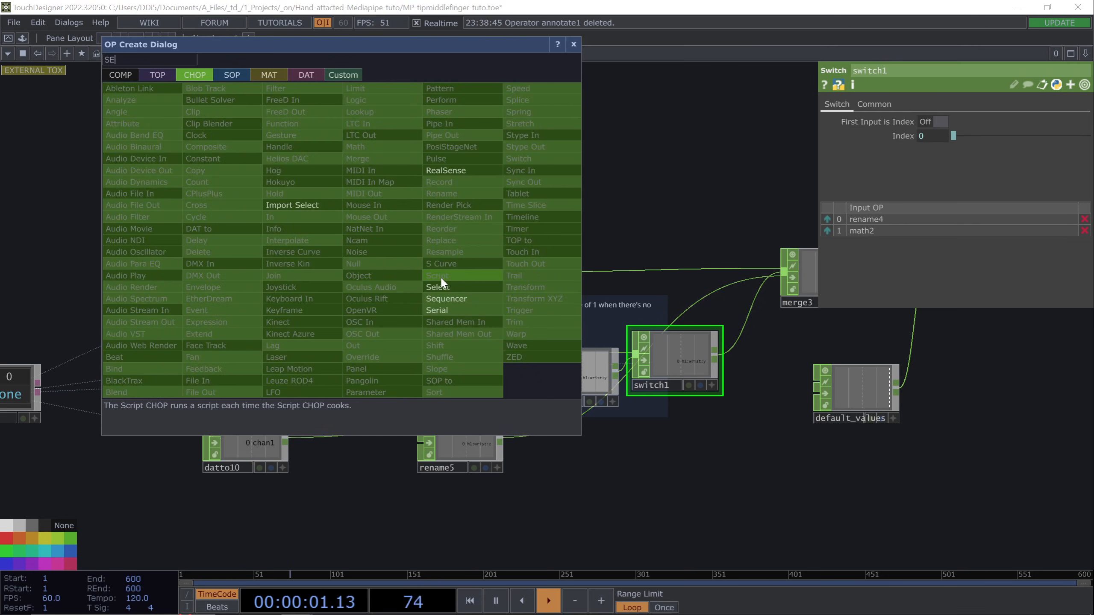
Insert Select CHOPs between datto8/9/10 and rename3/4/5 with Channel Names chan1
{"action": "left_click", "coordinate": [438, 287]}
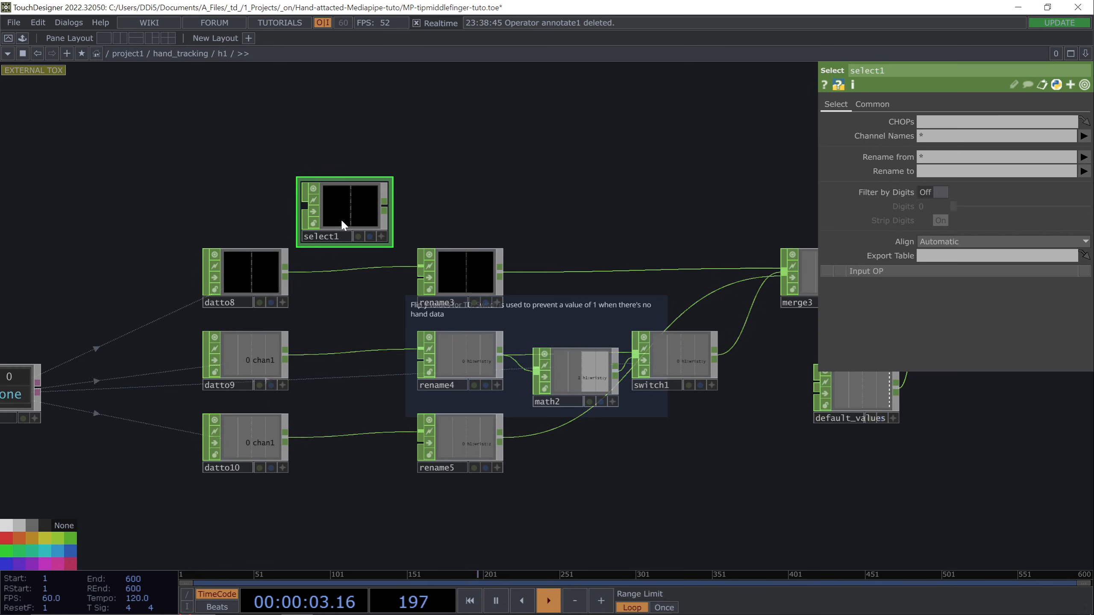
{"action": "left_click_drag", "start_coordinate": [342, 213], "coordinate": [361, 228]}
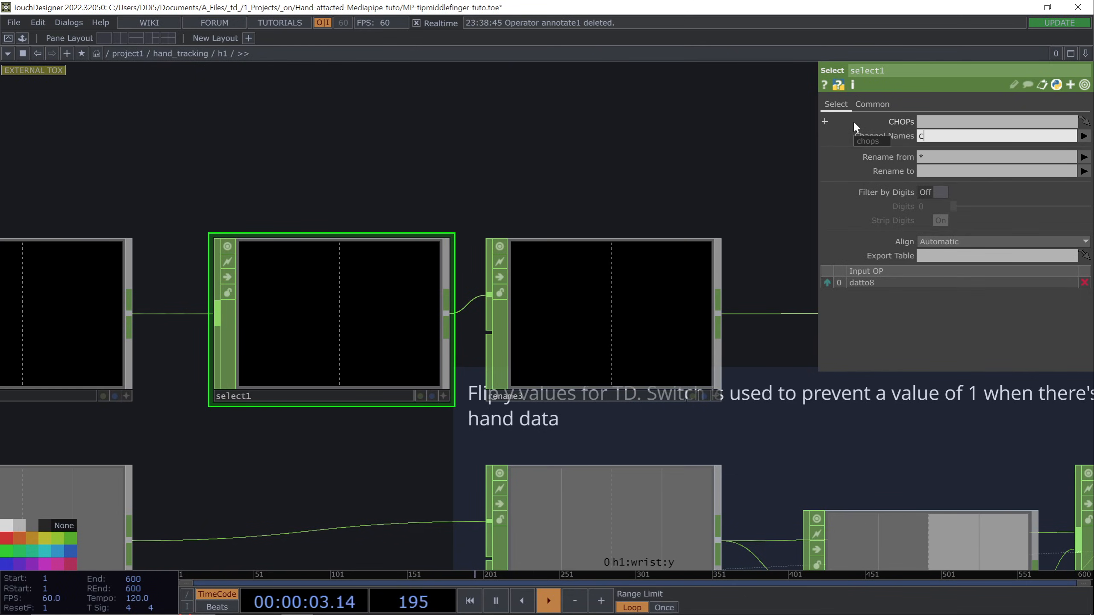
{"action": "type", "text": "CHAN1"}
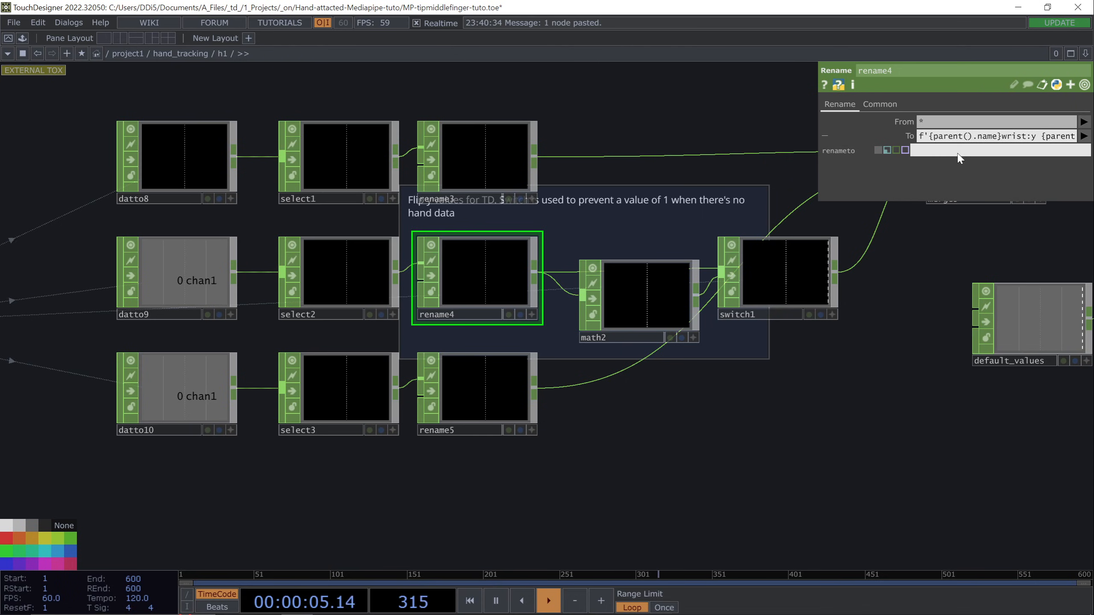
Set the Rename To field to h1:middle_finger_tip:x instead of the wrist channel
{"action": "type", "text": "h1:middle_finger_tip:x"}
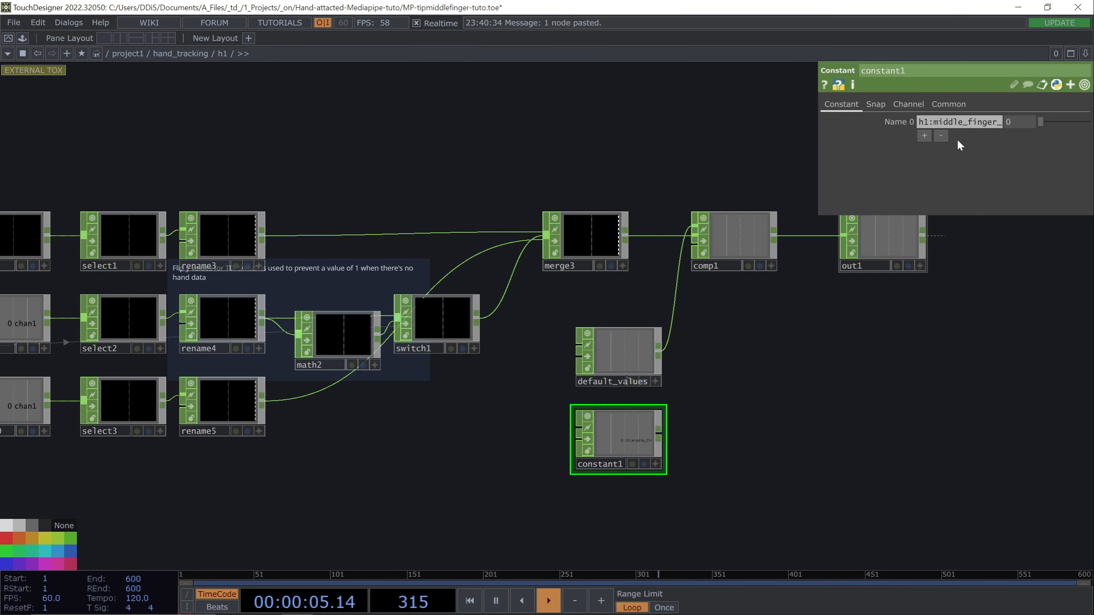
Add a second middle_finger_tip channel to constant1 and name it
{"action": "left_click", "coordinate": [924, 135]}
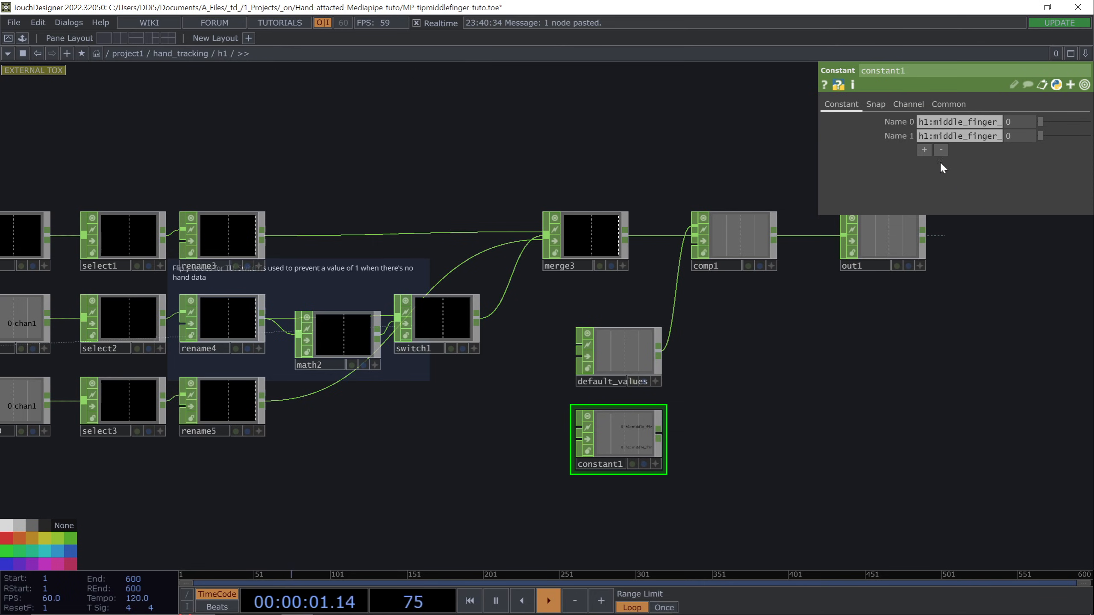
{"action": "left_click", "coordinate": [924, 150]}
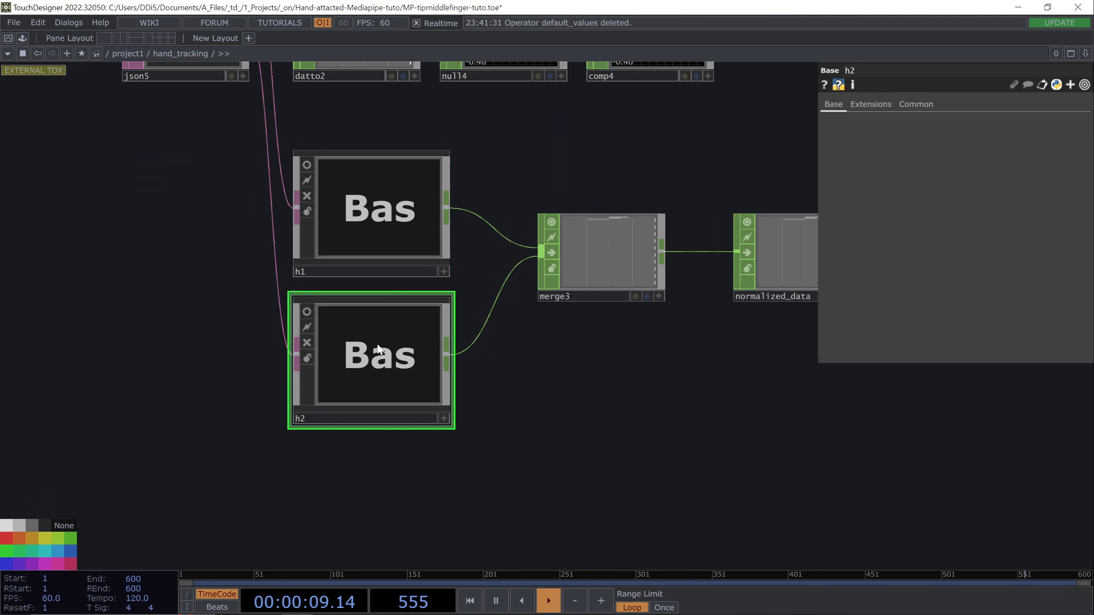
Inside h2, paste copies of the Select CHOP between its datto and rename operators
{"action": "double_click", "coordinate": [371, 355]}
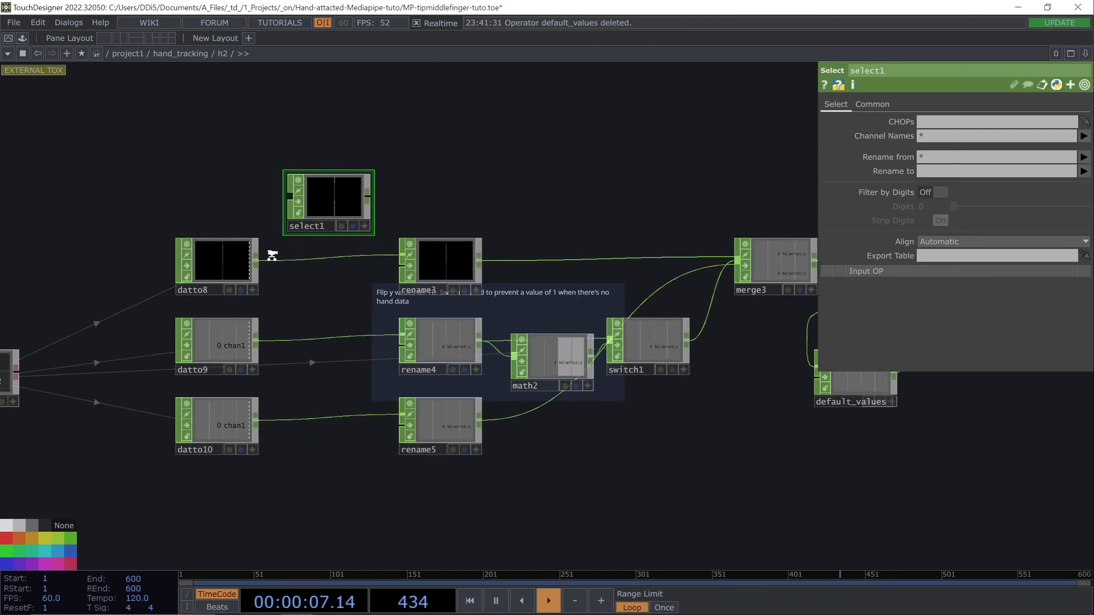
{"action": "type", "text": "ca"}
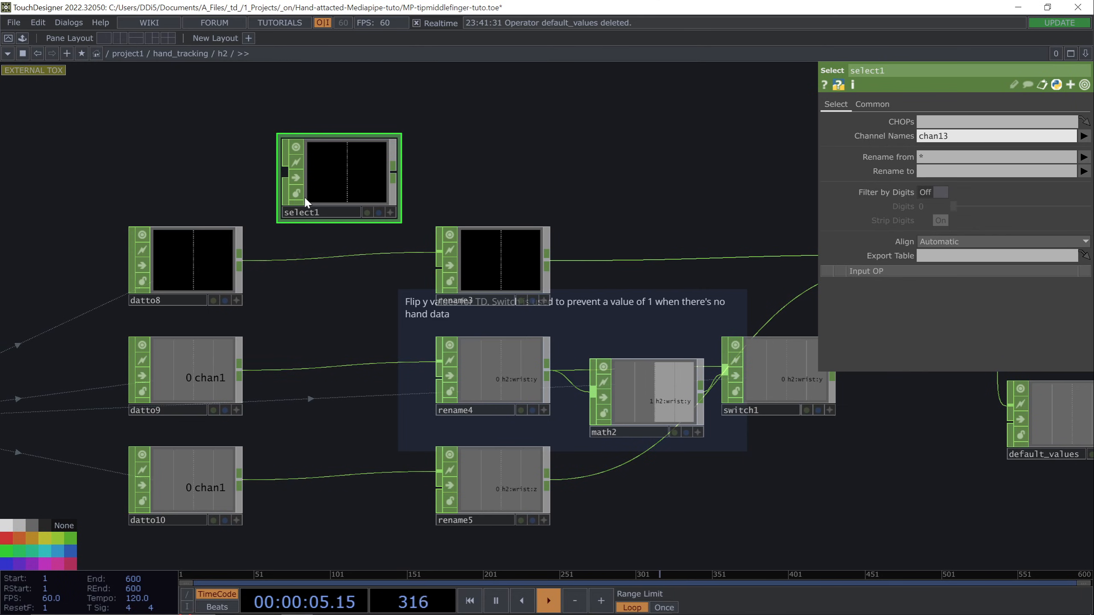
{"action": "key", "text": "ctrl+v"}
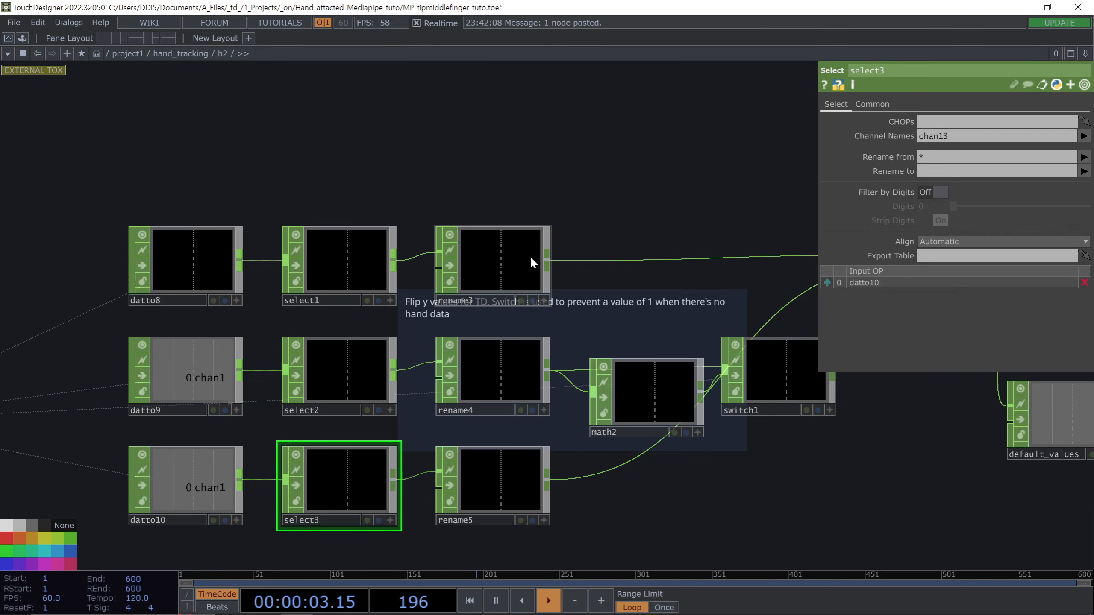
Select rename3 to view its parent-name rename expression from wrist:x to pinky_tip:x
{"action": "left_click", "coordinate": [492, 261]}
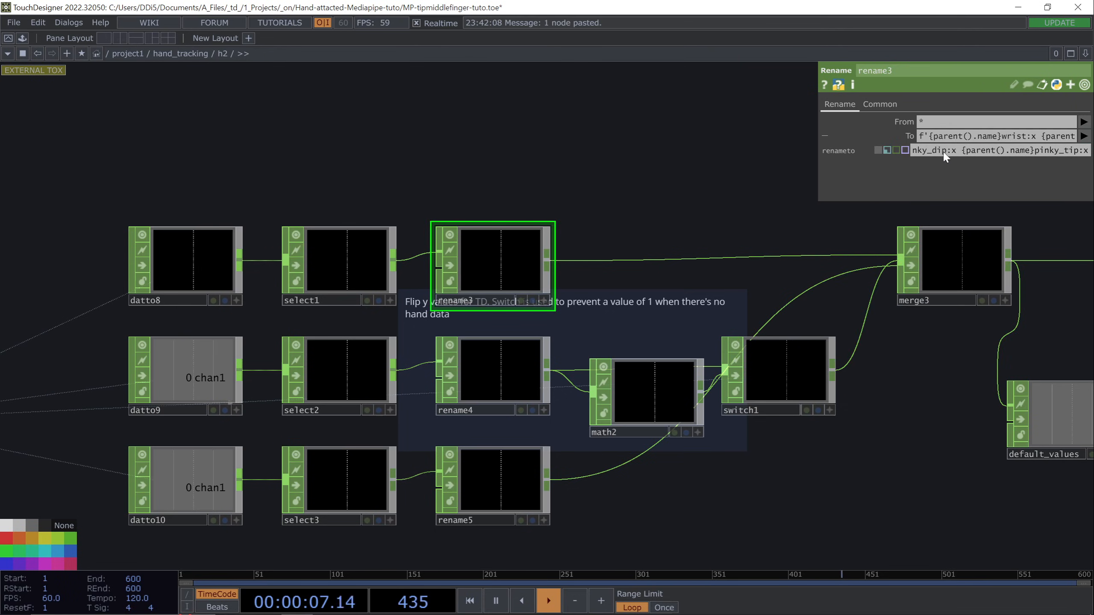
{"action": "mouse_move", "coordinate": [990, 163]}
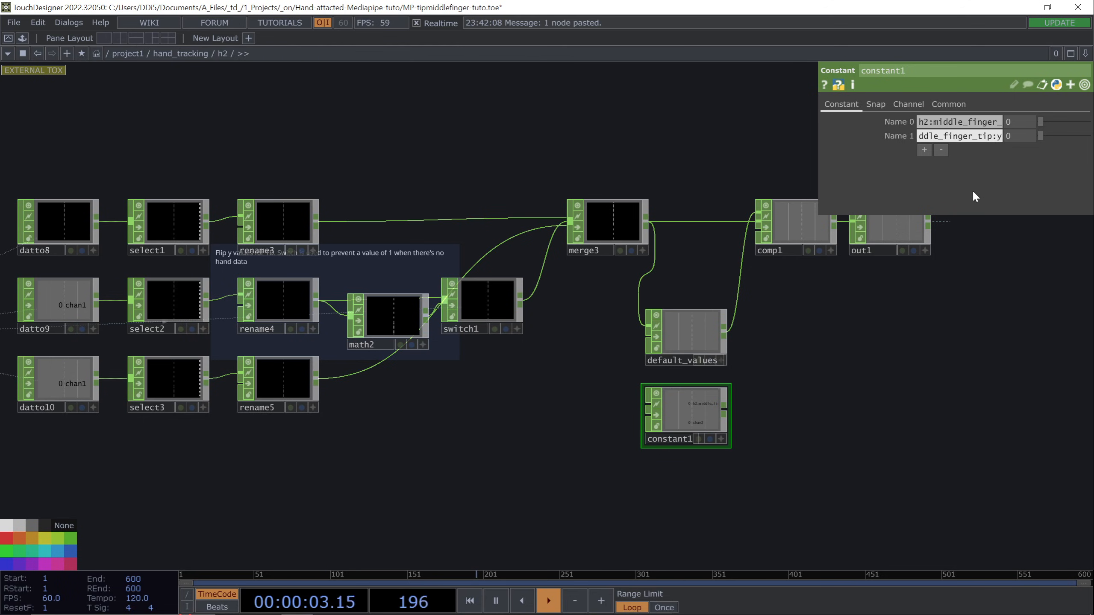
Add constant1 with h2:middle_finger_tip:x and :y channels held at 0 as fallbacks
{"action": "left_click", "coordinate": [924, 150]}
{"action": "type", "text": "ci"}
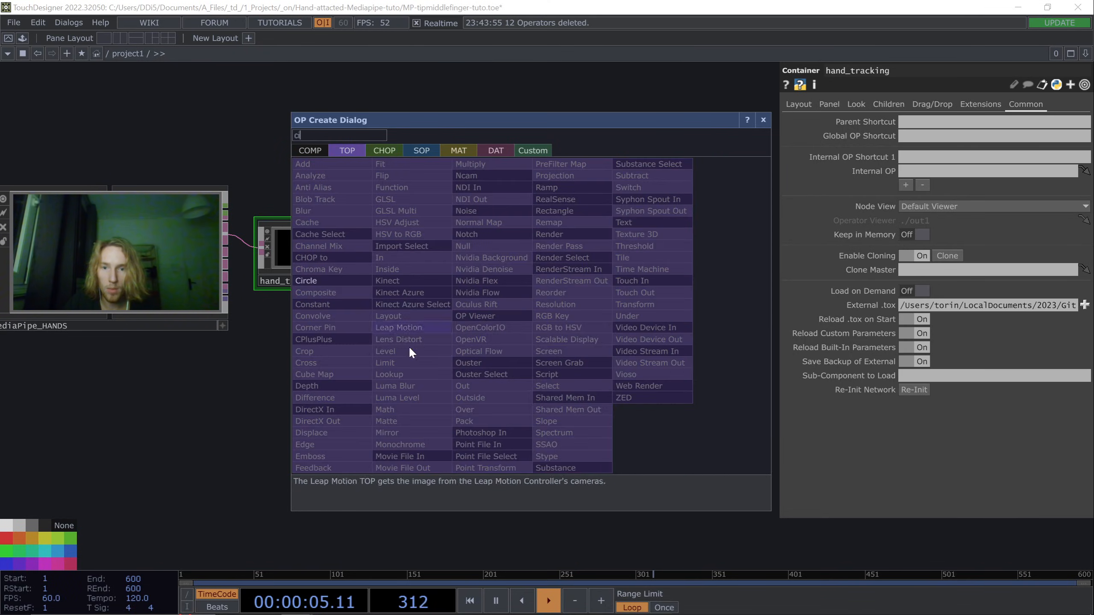
Create circle1, a white Circle TOP with radius 0.01 at 1920×1080
{"action": "left_click", "coordinate": [306, 280]}
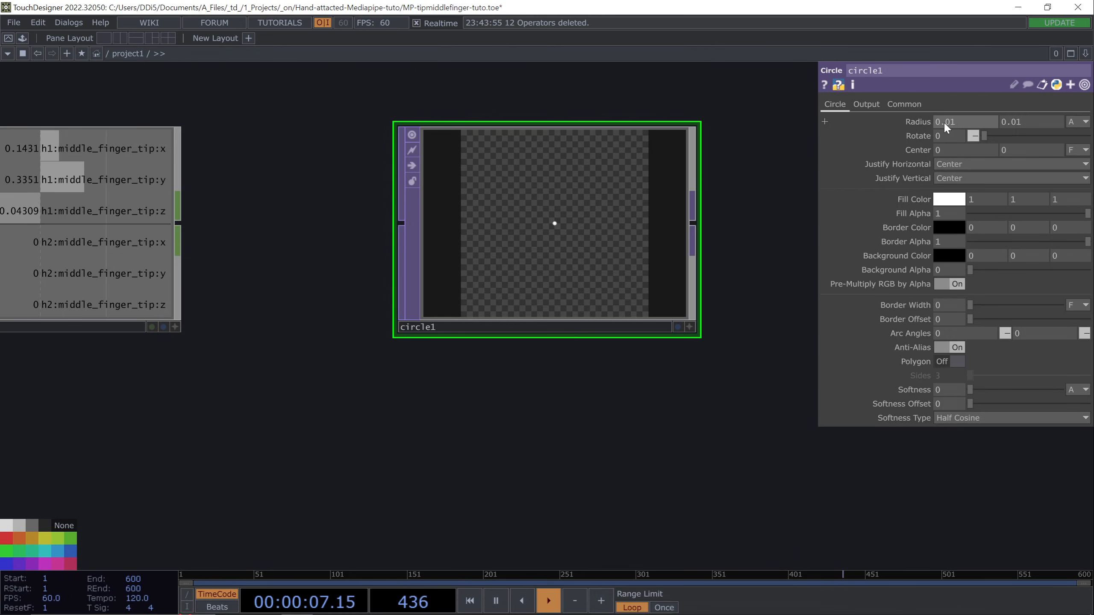
{"action": "left_click", "coordinate": [904, 104]}
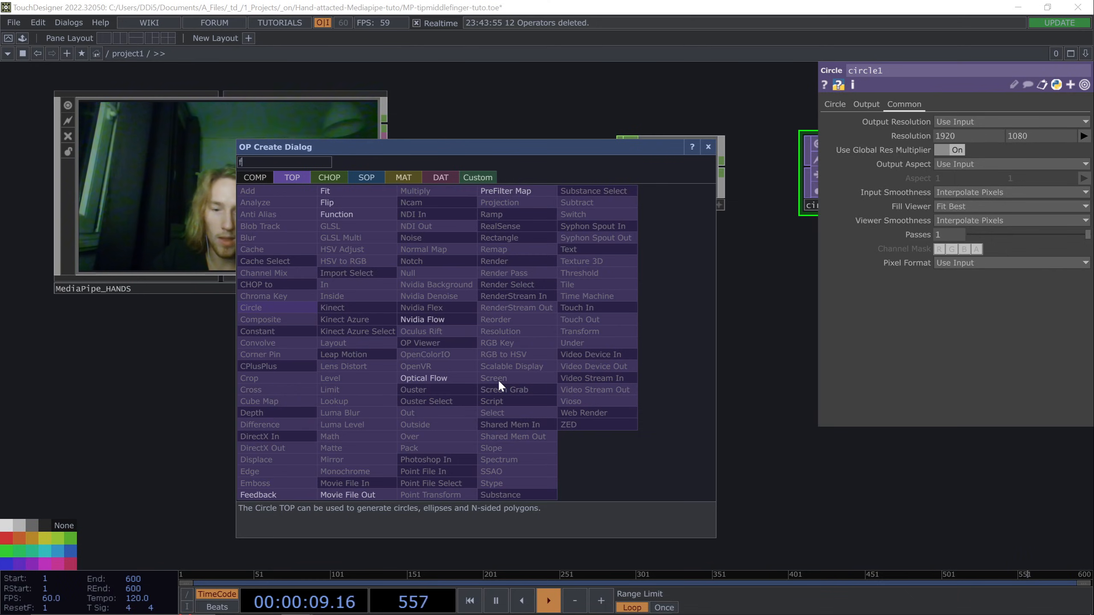
Feed MediaPipe_HANDS video through flip1 into fit1 outputting at 1920×1080
{"action": "type", "text": "li"}
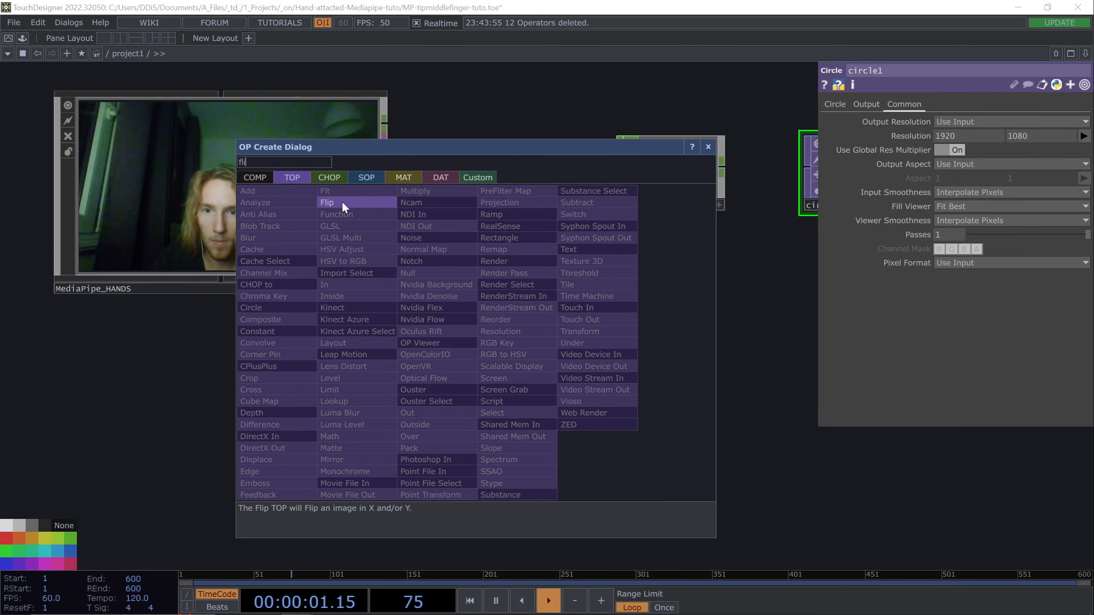
{"action": "left_click", "coordinate": [327, 202]}
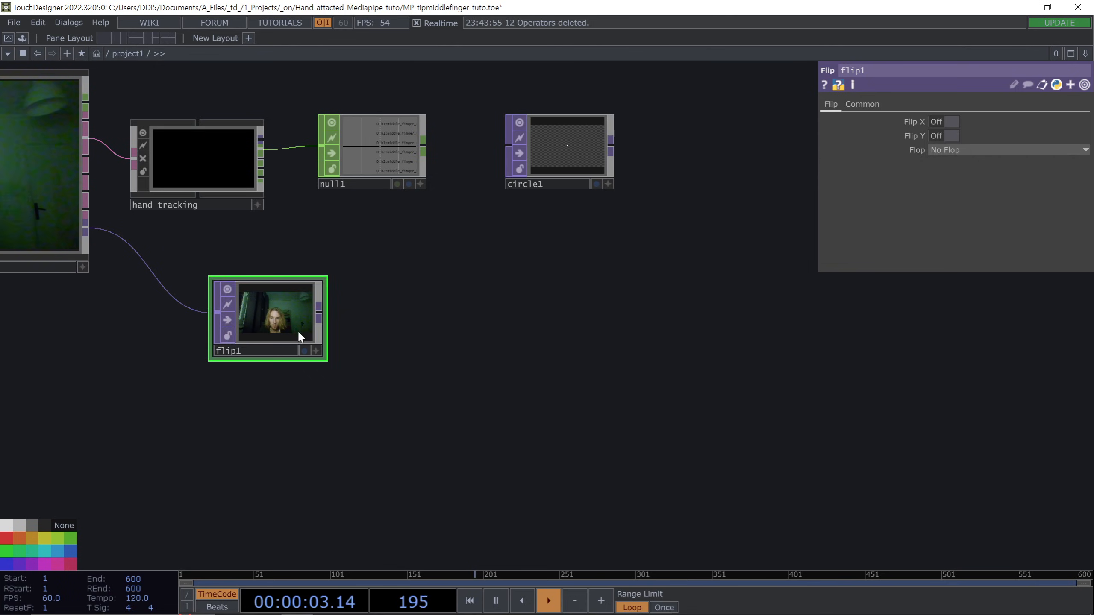
{"action": "left_click", "coordinate": [947, 121]}
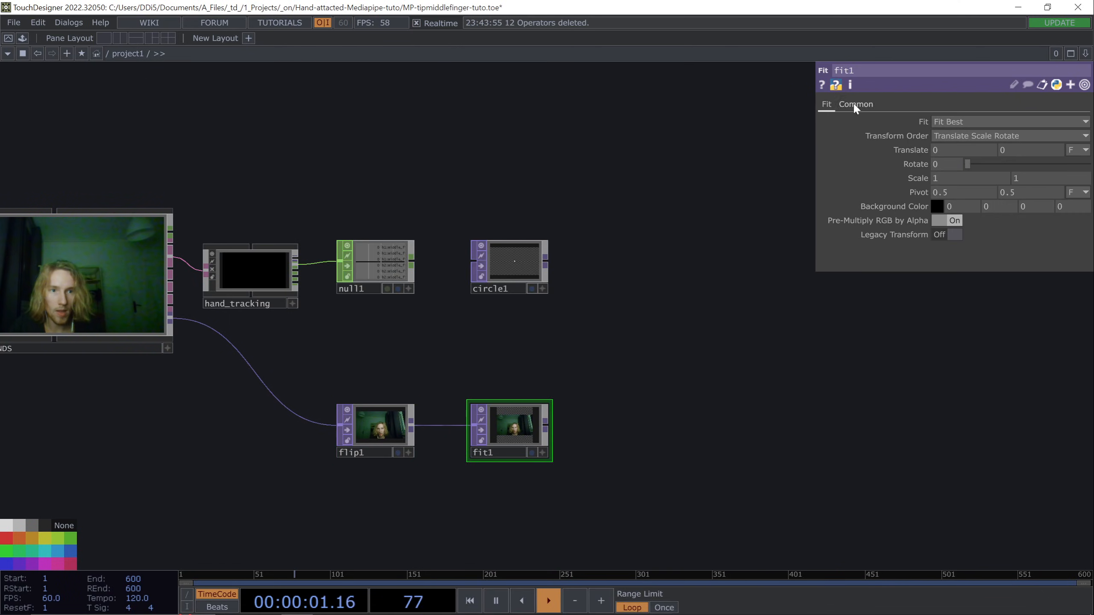
{"action": "left_click", "coordinate": [855, 104]}
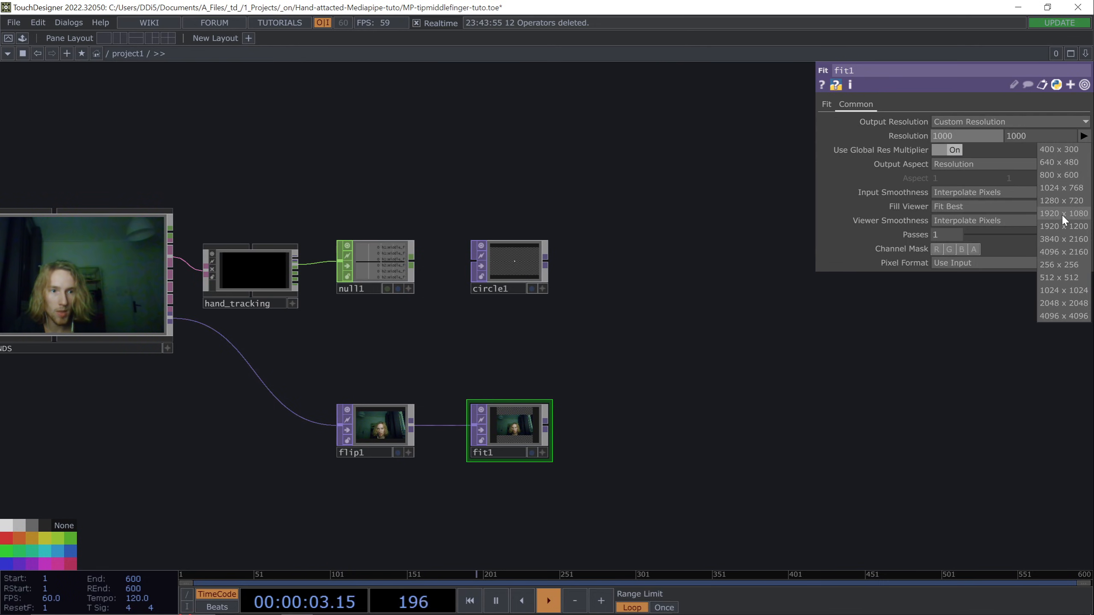
{"action": "left_click", "coordinate": [1063, 213]}
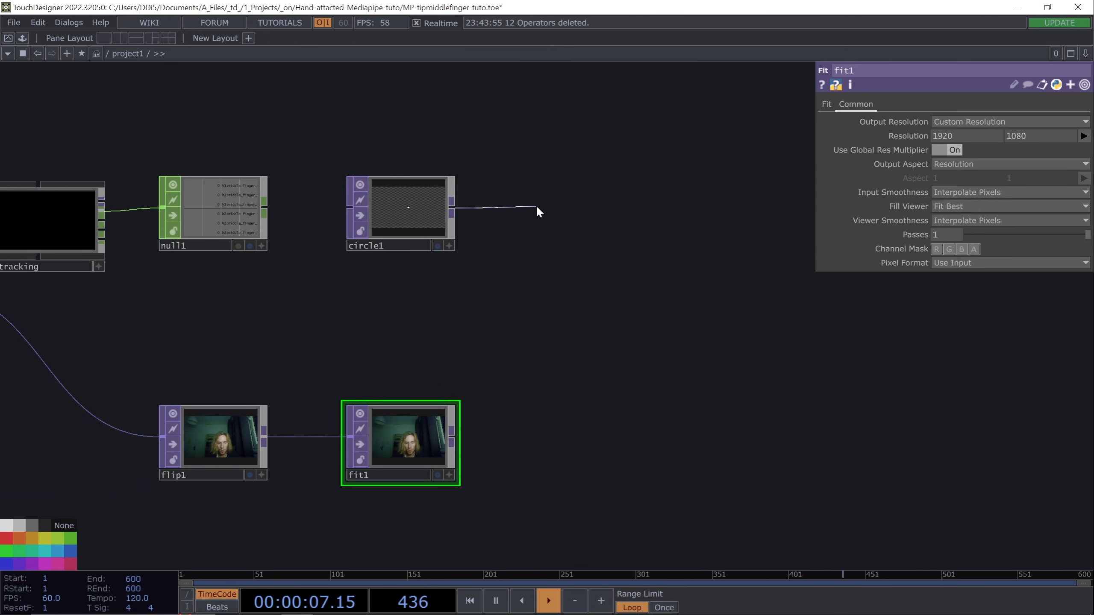
Composite circle1 over fit1 in comp1 with Operation set to Add
{"action": "type", "text": "comp"}
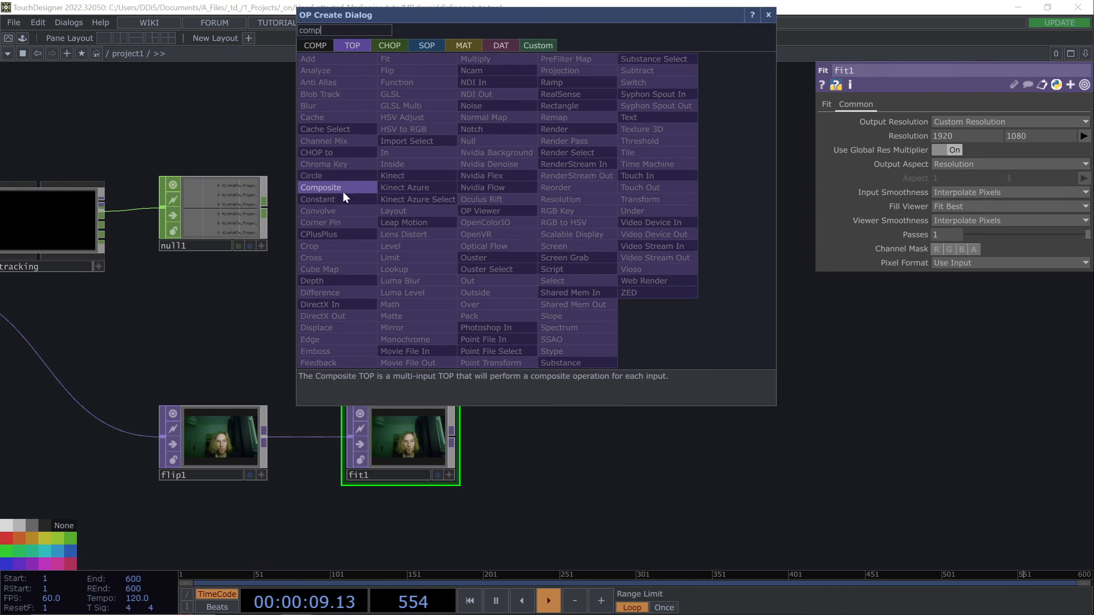
{"action": "left_click", "coordinate": [321, 187]}
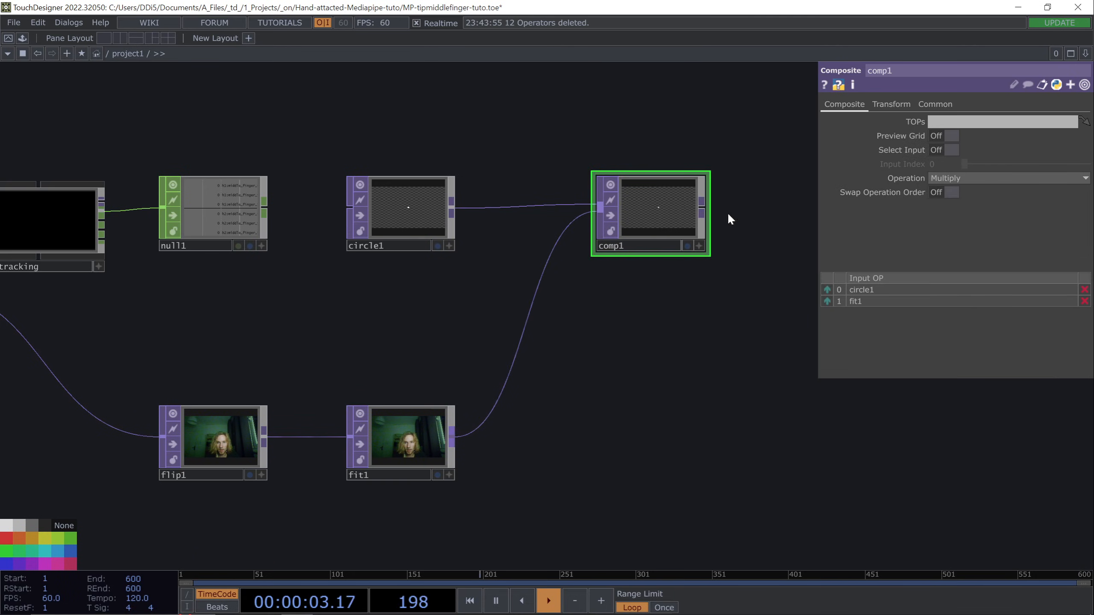
{"action": "left_click", "coordinate": [1008, 178]}
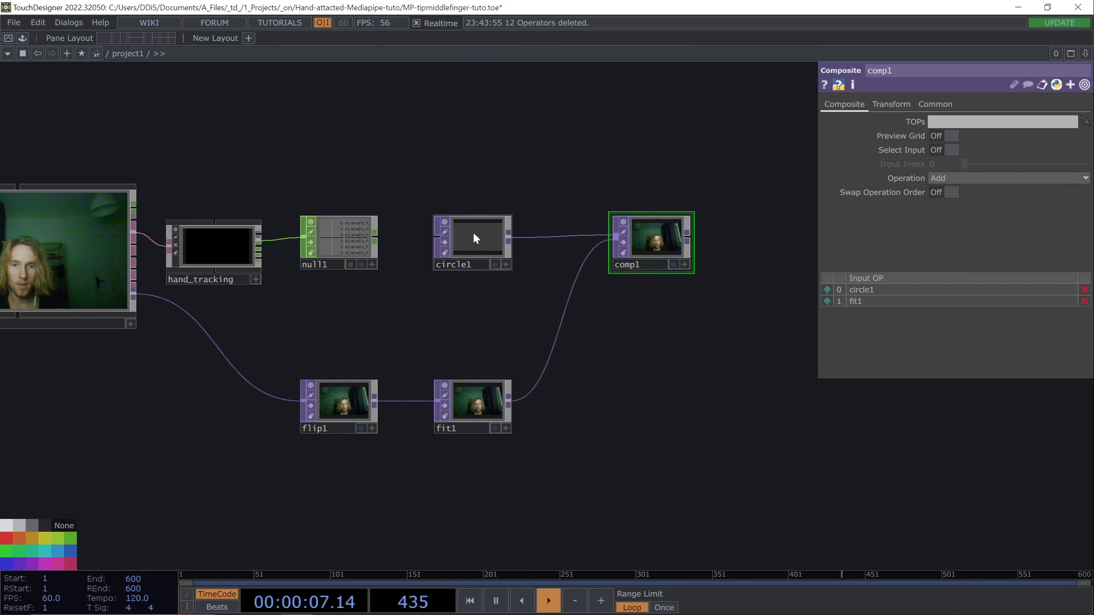
{"action": "left_click", "coordinate": [471, 242]}
{"action": "type", "text": "se"}
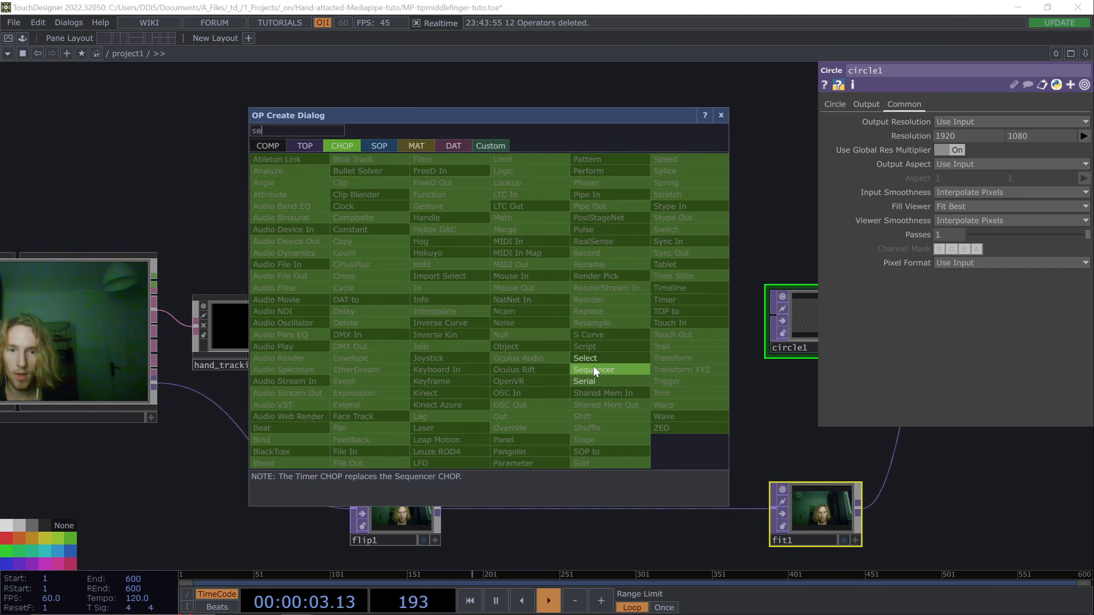
Create six Select CHOPs off null1 picking h1/h2:middle_finger_tip:x, y, z
{"action": "left_click", "coordinate": [585, 358]}
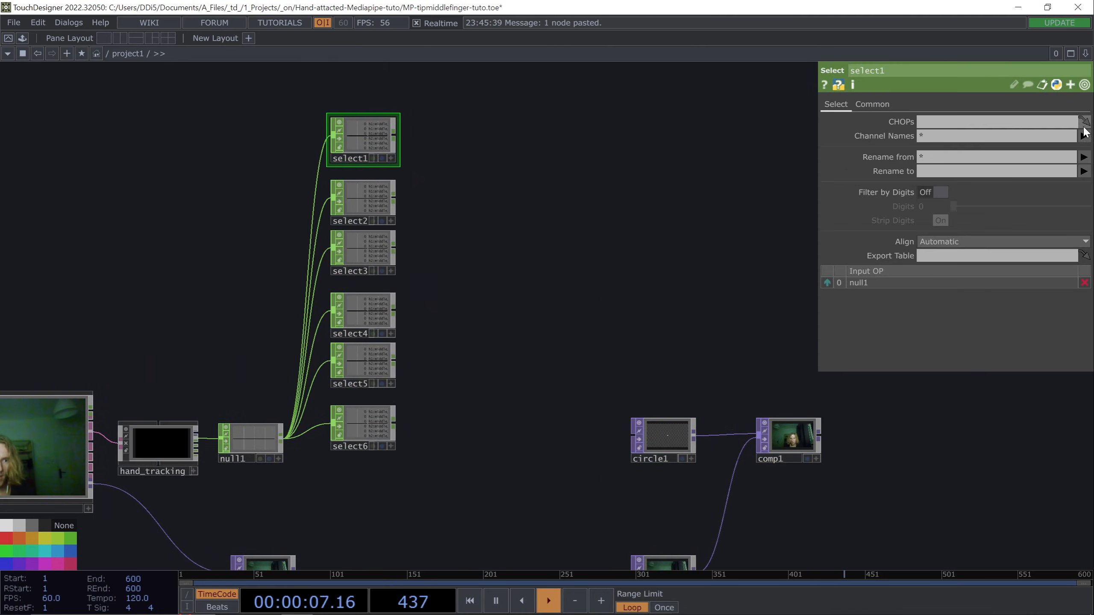
{"action": "left_click", "coordinate": [362, 203]}
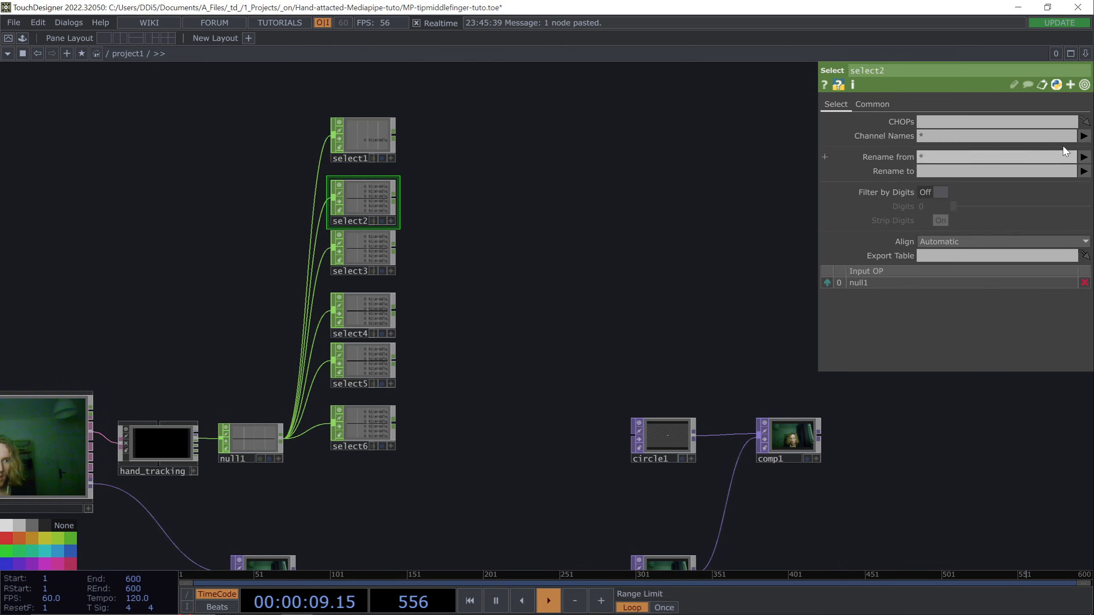
{"action": "left_click", "coordinate": [361, 251]}
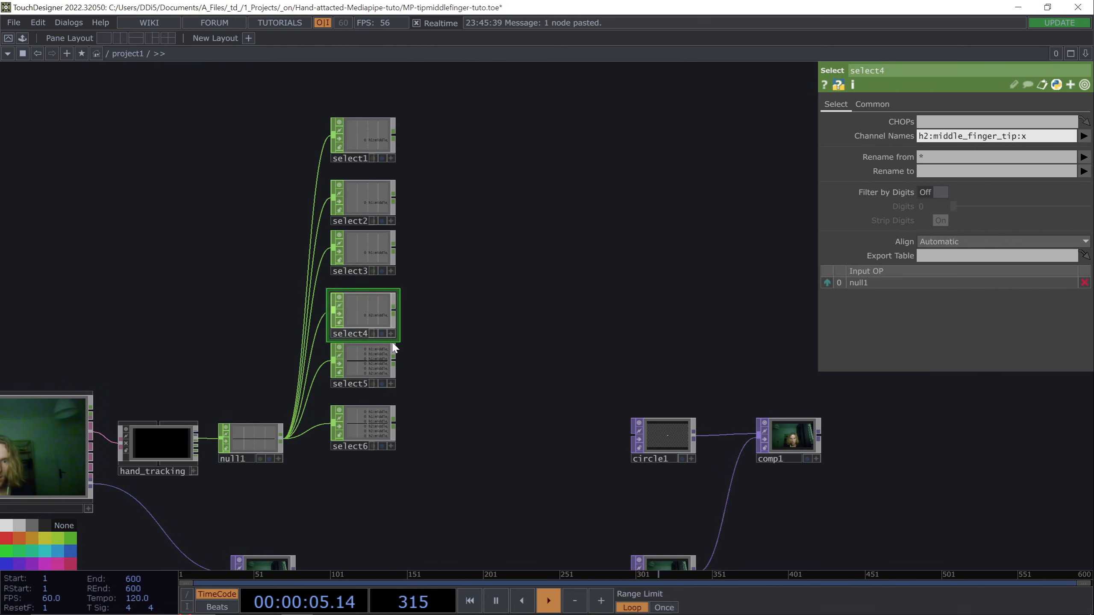
{"action": "left_click", "coordinate": [362, 366]}
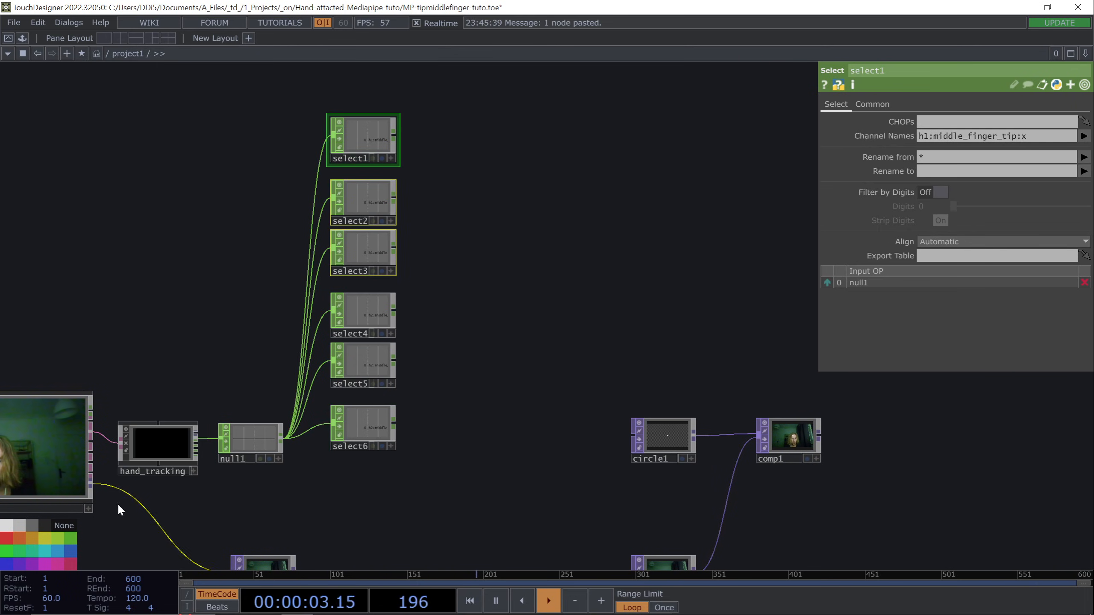
{"action": "left_click", "coordinate": [362, 316]}
{"action": "type", "text": "se"}
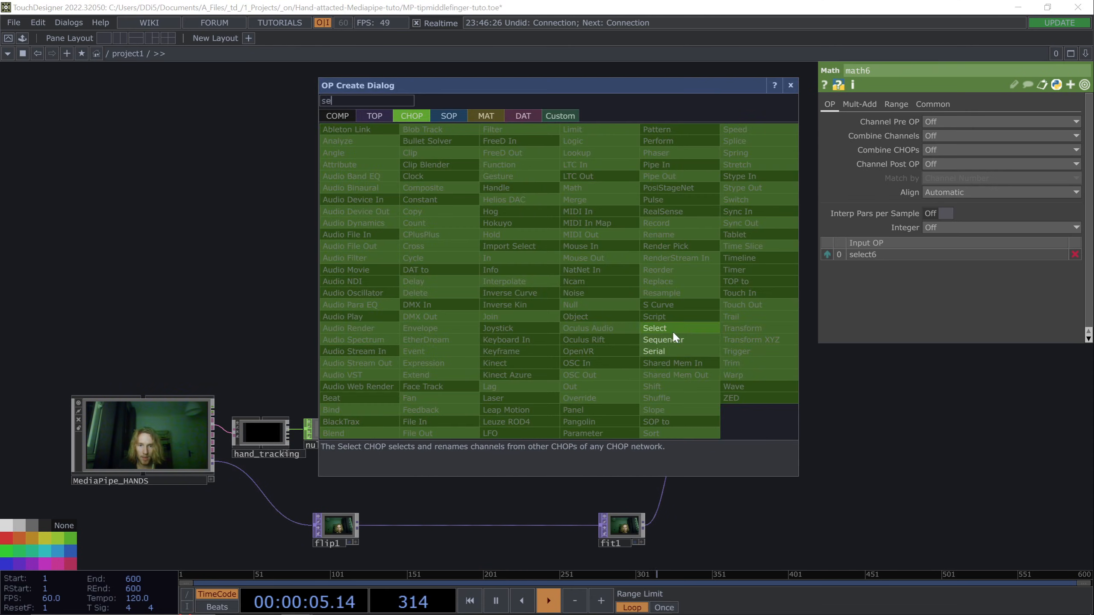
Wire math1–math6 into select7 and feed a Null CHOP renamed 'hands'
{"action": "left_click", "coordinate": [654, 328]}
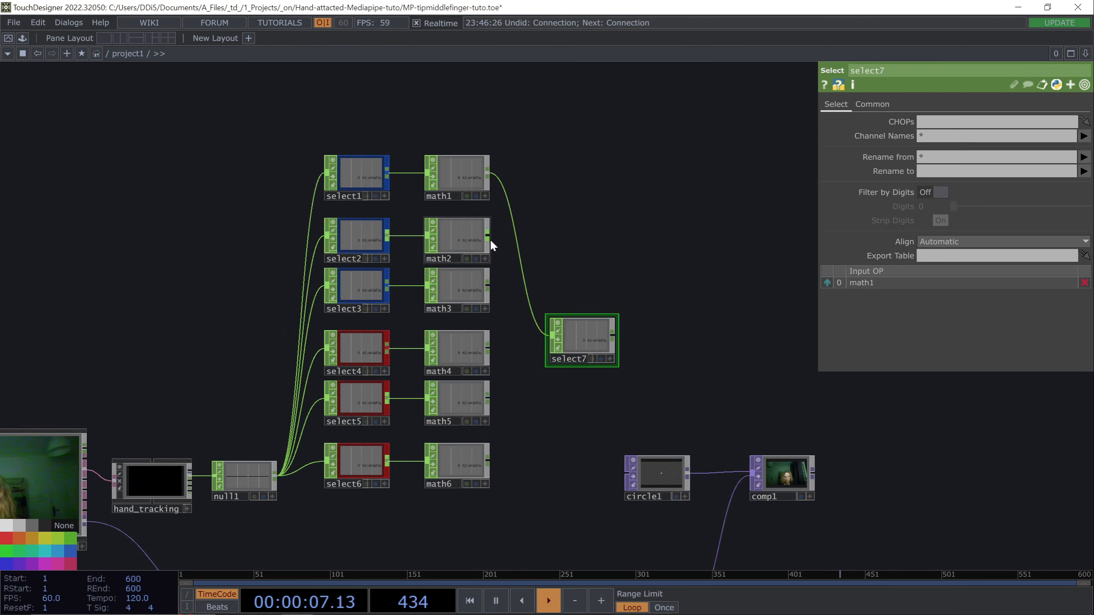
{"action": "left_click_drag", "start_coordinate": [488, 238], "coordinate": [548, 341]}
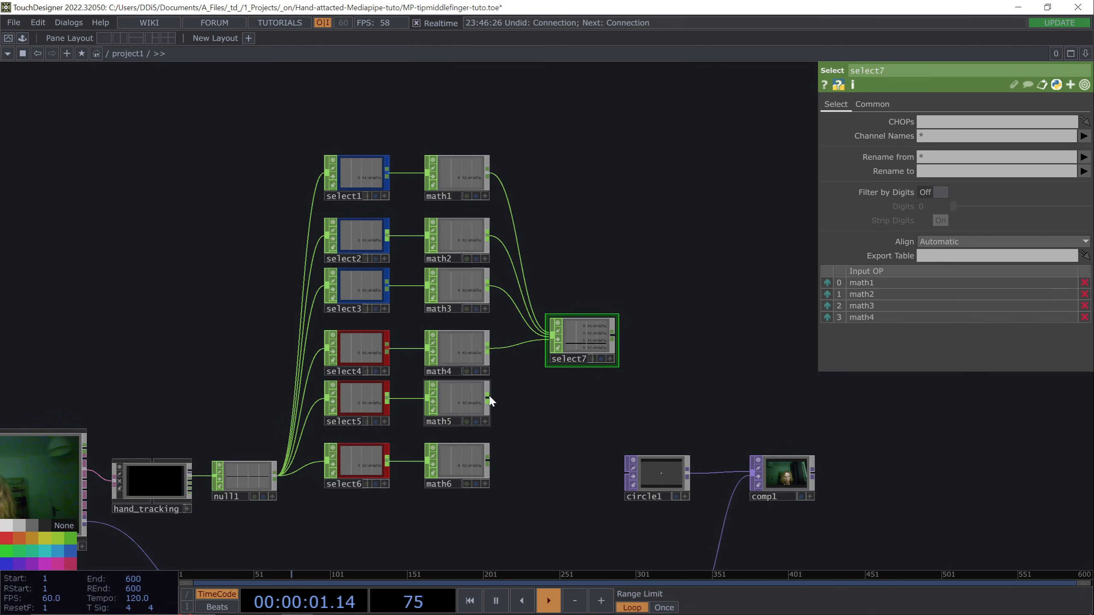
{"action": "left_click_drag", "start_coordinate": [485, 400], "coordinate": [551, 342]}
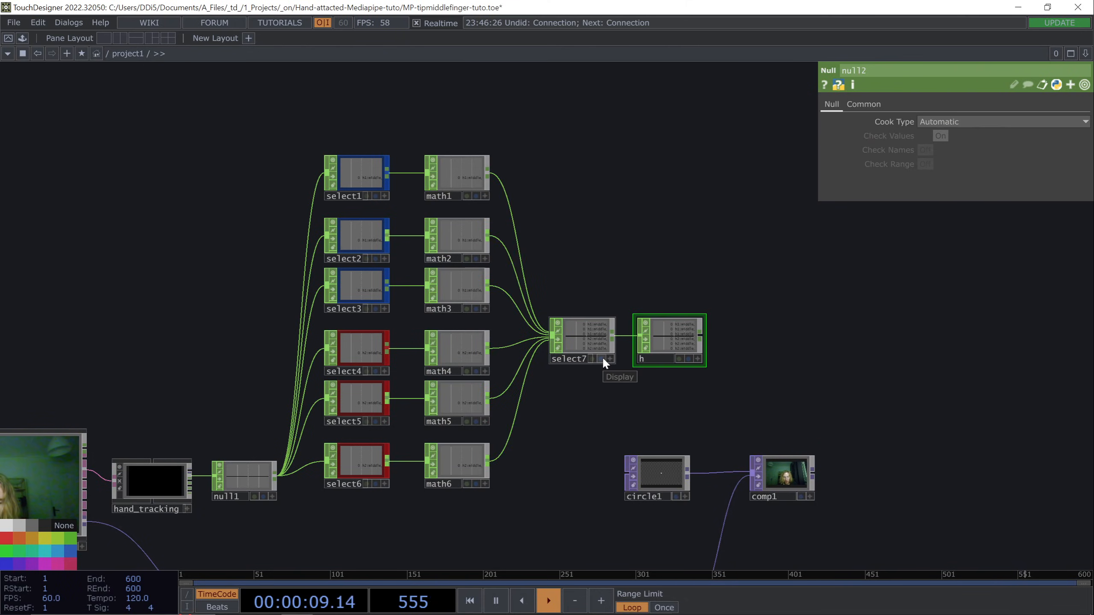
{"action": "type", "text": "hands"}
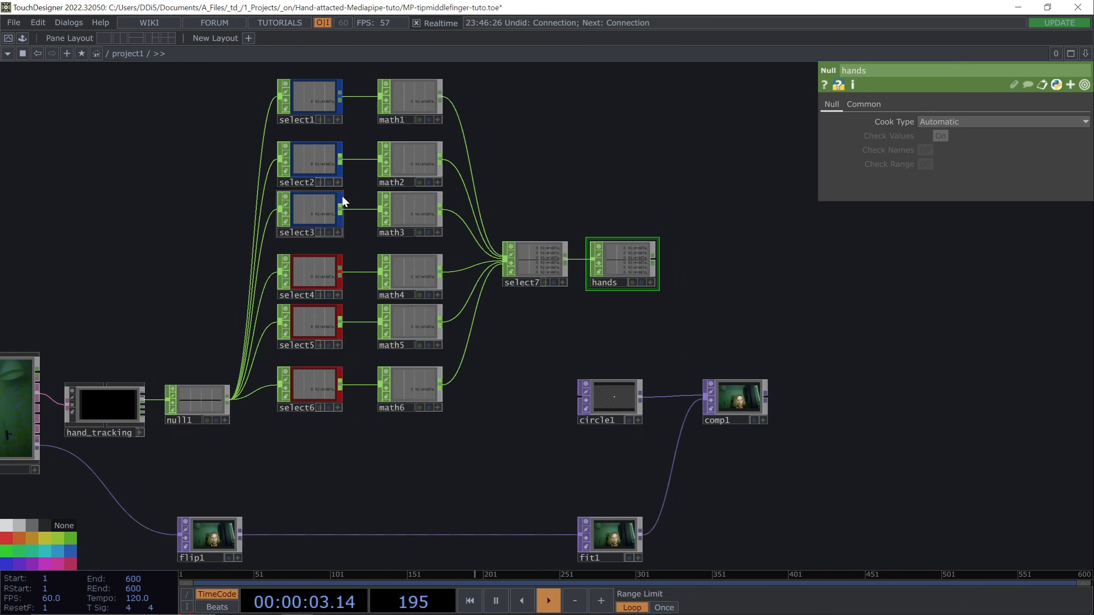
Set math1's Channel Pre OP to Negate after checking the math nodes
{"action": "left_click", "coordinate": [409, 101]}
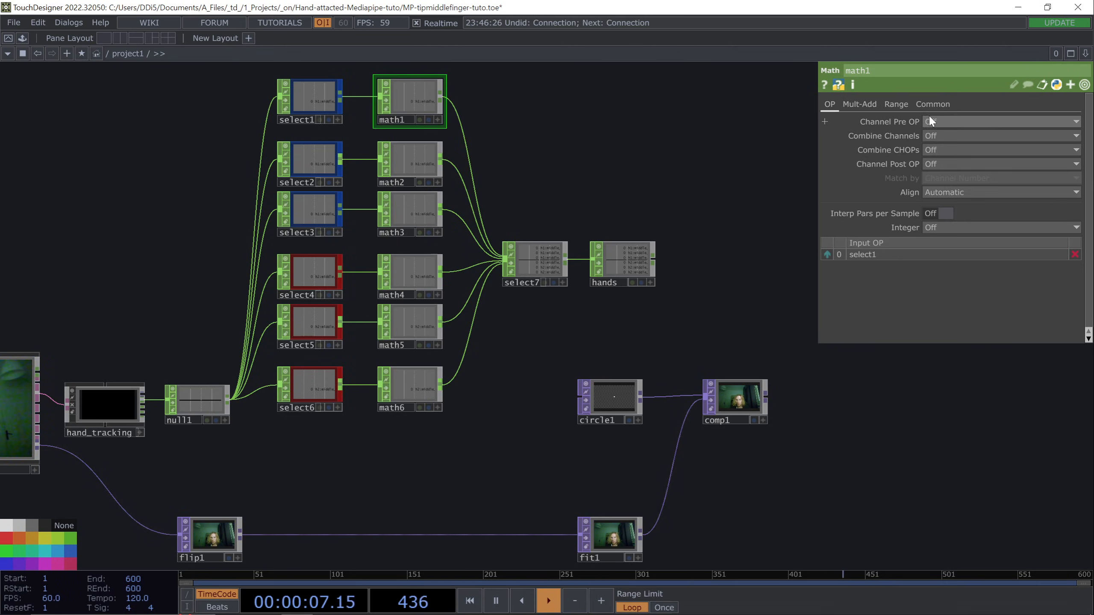
{"action": "left_click", "coordinate": [1001, 122]}
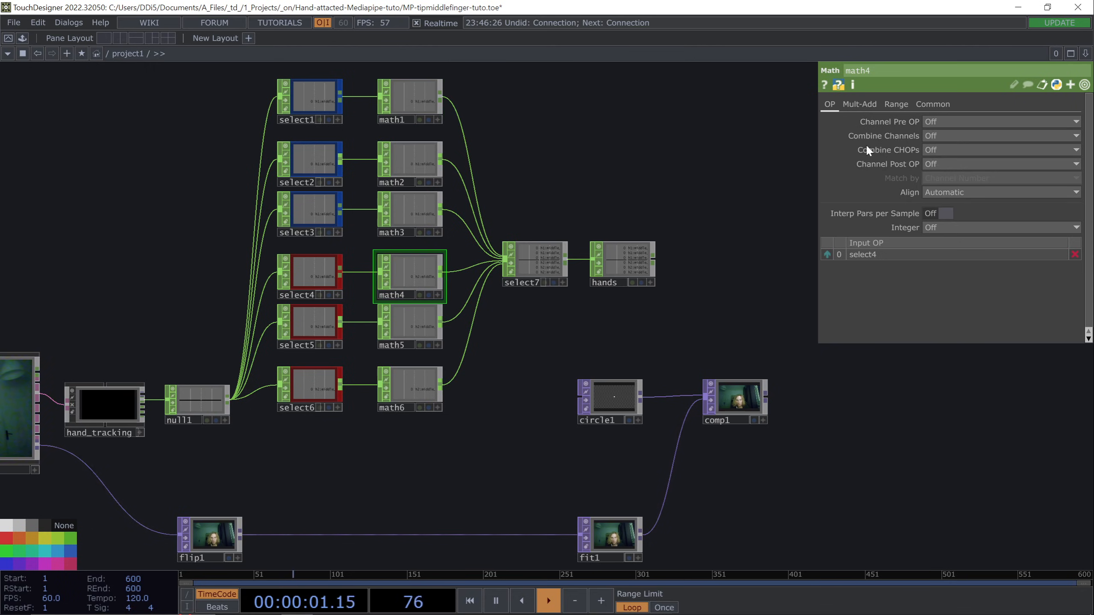
{"action": "left_click", "coordinate": [1001, 136]}
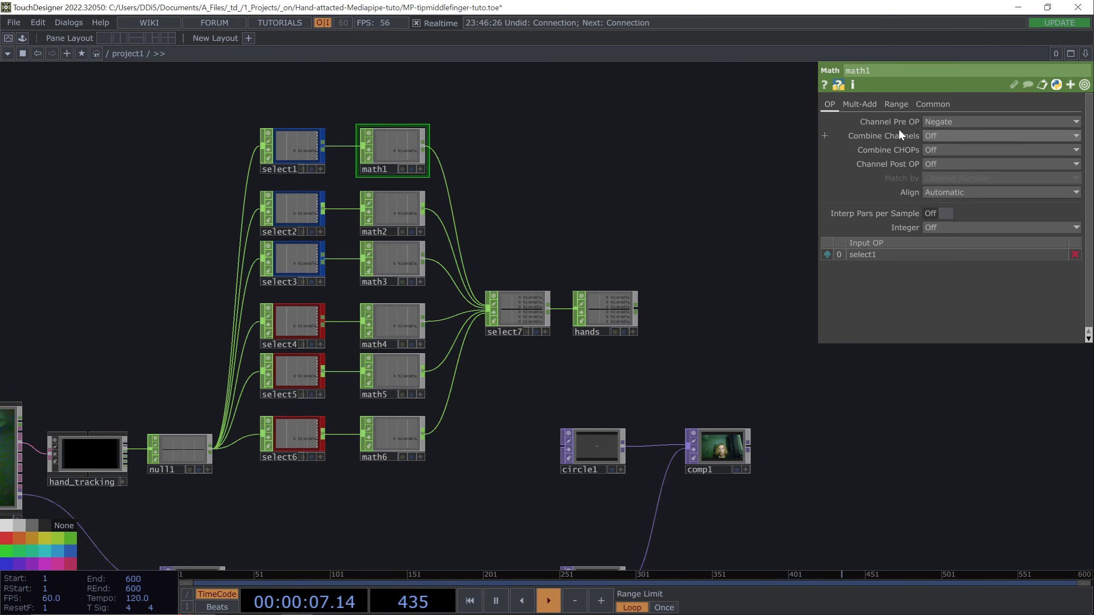
{"action": "left_click", "coordinate": [860, 105]}
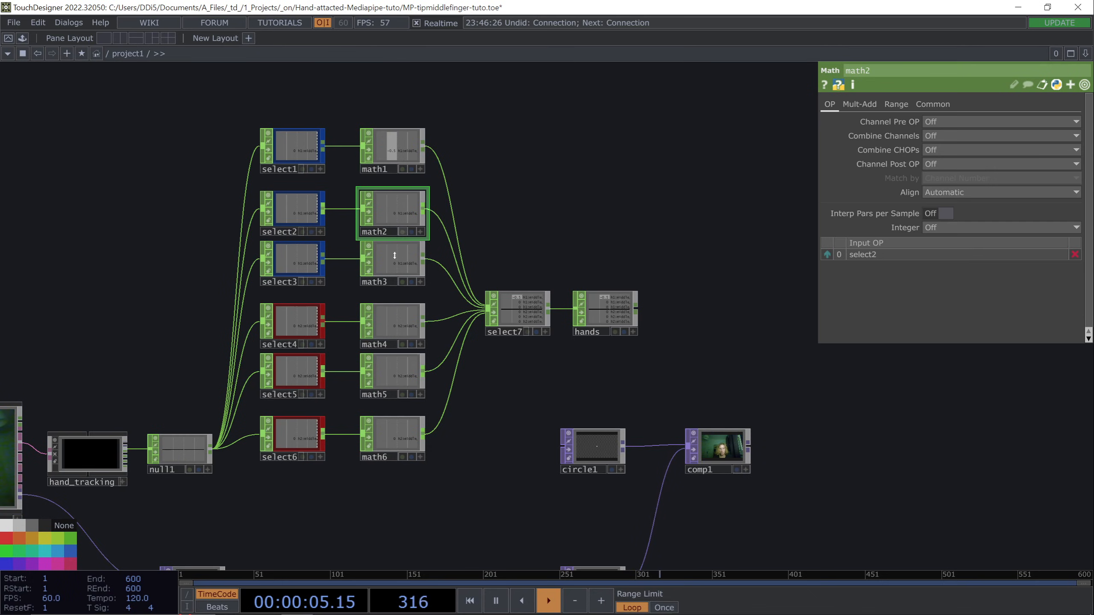
Give math2 a Post-Add of -.5 on its Mult-Add page and move to math5
{"action": "left_click", "coordinate": [390, 325]}
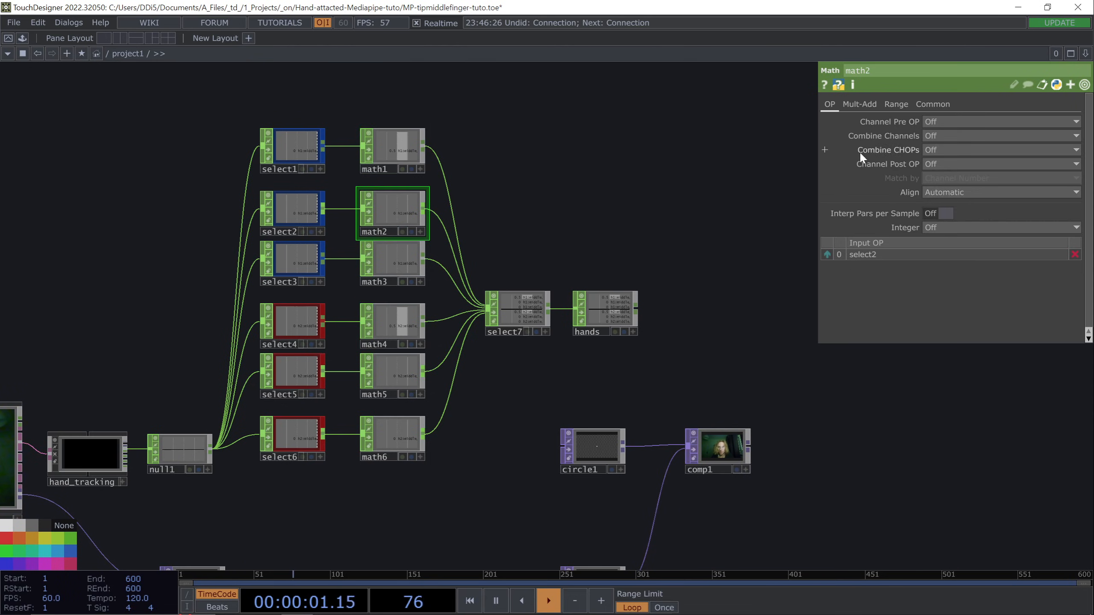
{"action": "left_click", "coordinate": [860, 105]}
{"action": "type", "text": "-.5"}
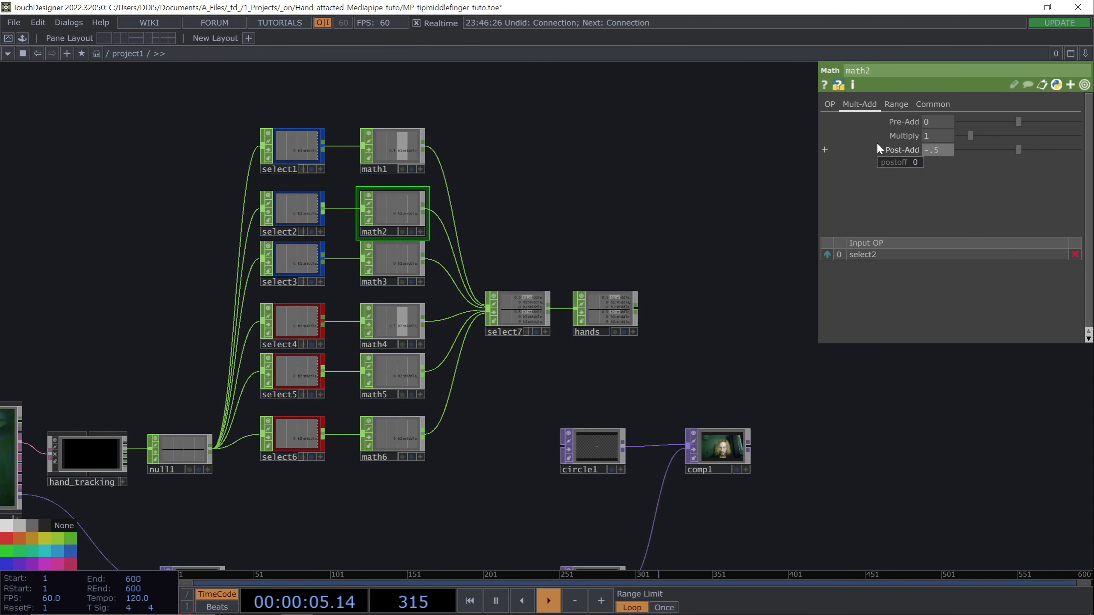
{"action": "left_click", "coordinate": [392, 375]}
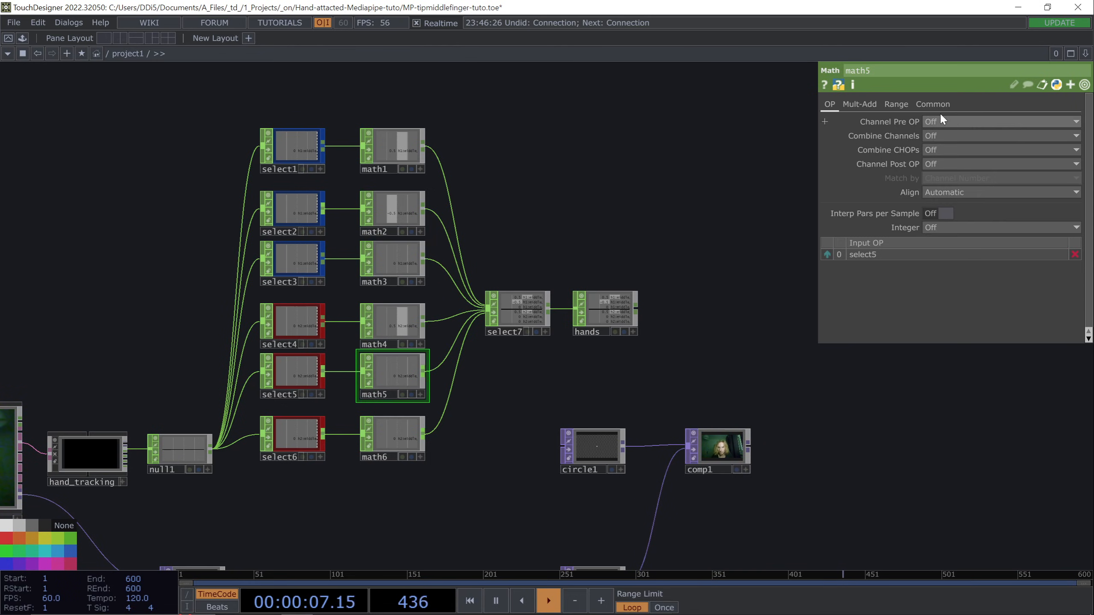
Copy circle1 to circle2 and wire it into comp1 alongside circle1
{"action": "left_click", "coordinate": [860, 105]}
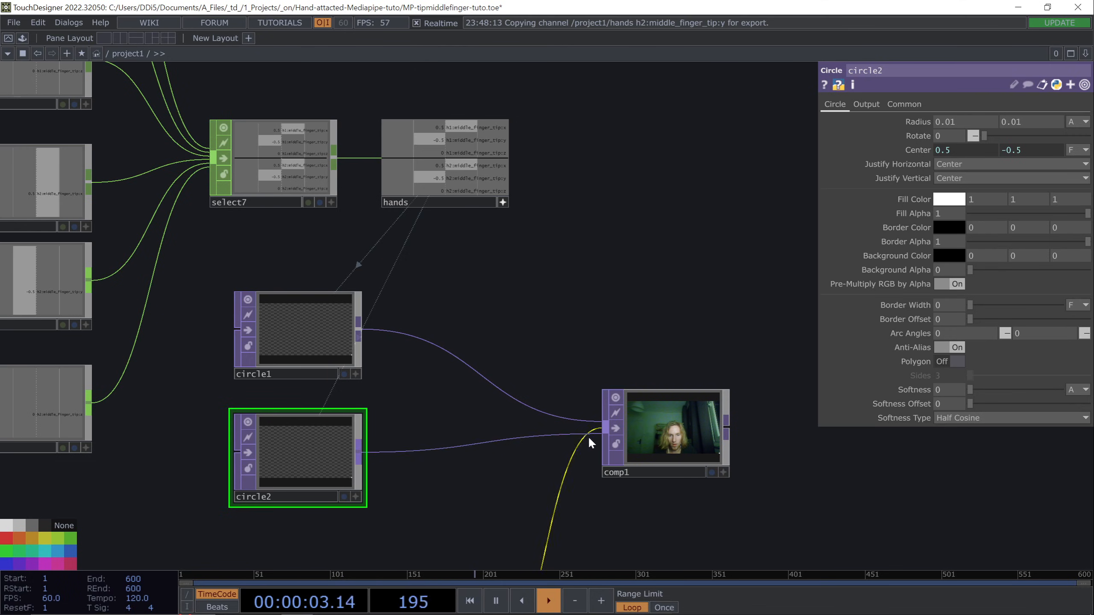
{"action": "left_click", "coordinate": [664, 430]}
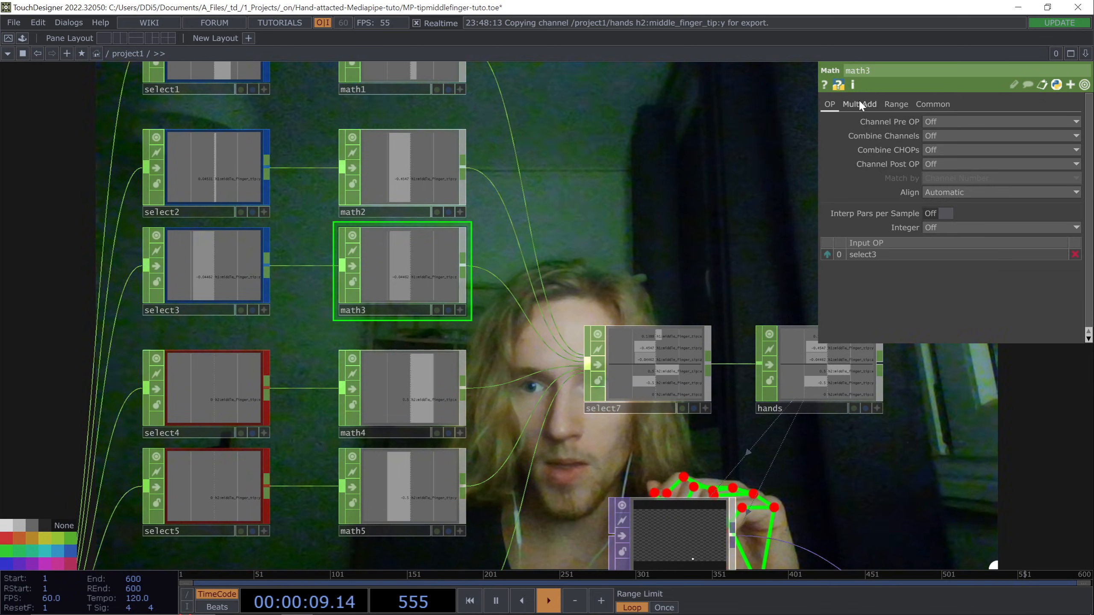
Tweak math3/math6 Post-Add and export fingertip channels to circle1 and circle2 (radius 0.005)
{"action": "left_click", "coordinate": [859, 105]}
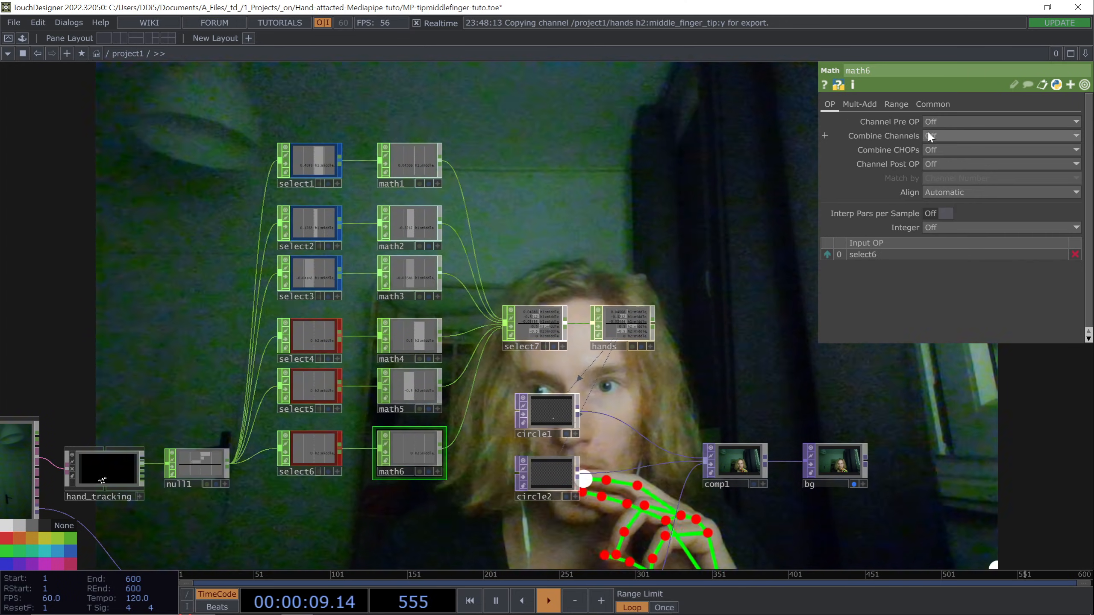
{"action": "left_click", "coordinate": [860, 105]}
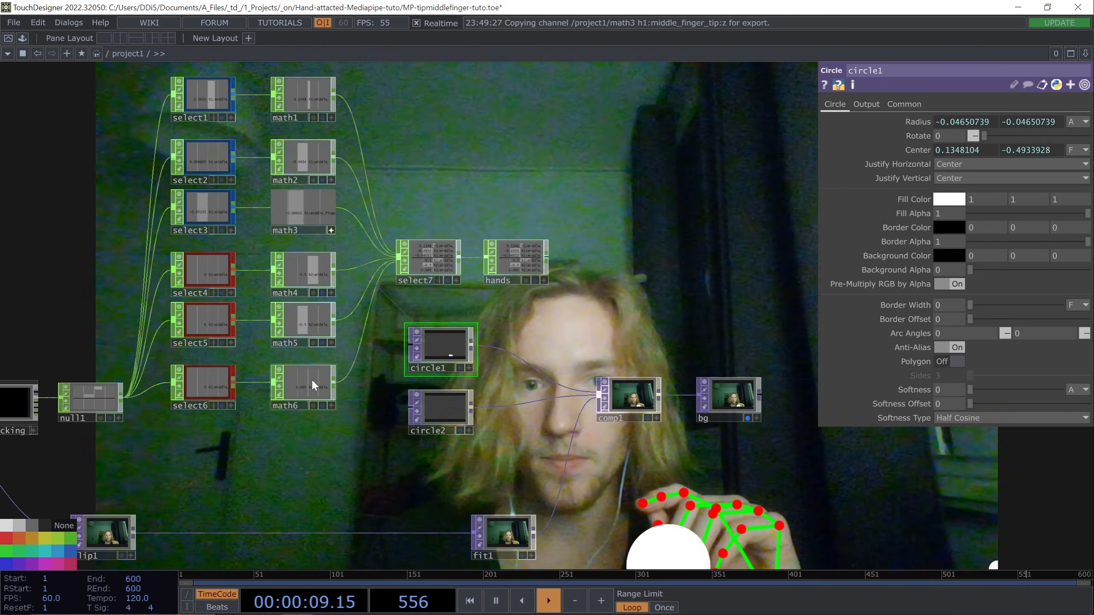
{"action": "left_click", "coordinate": [440, 410]}
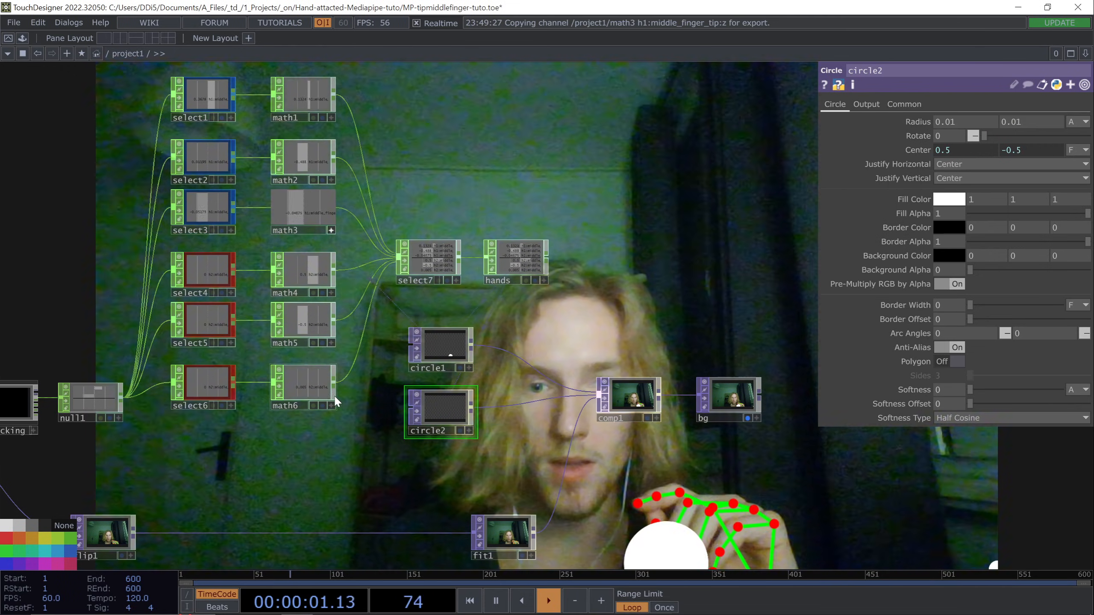
{"action": "left_click", "coordinate": [301, 388]}
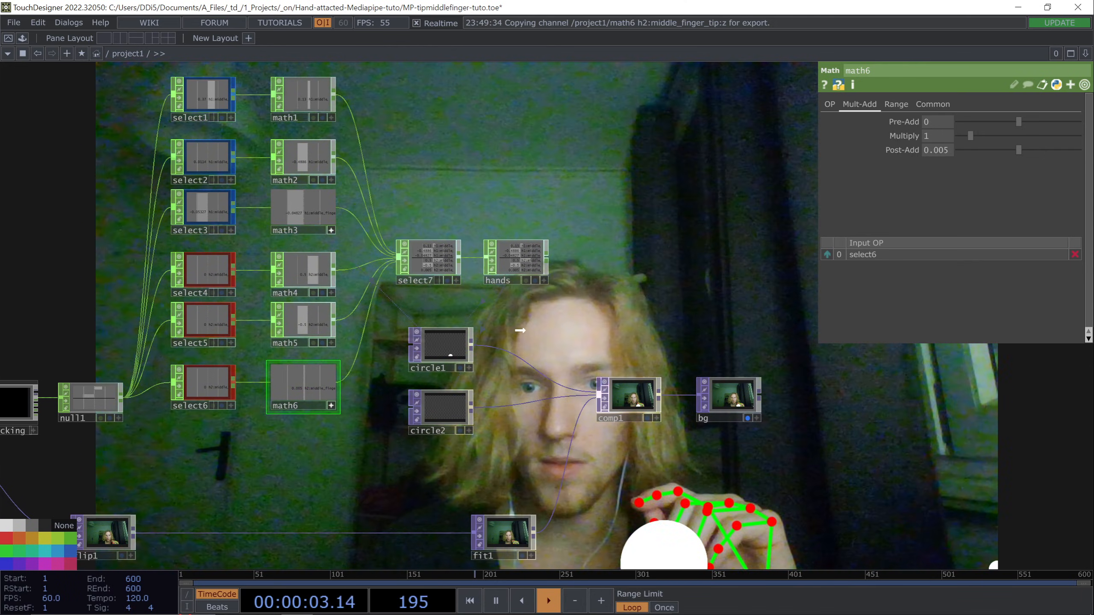
{"action": "left_click", "coordinate": [441, 412]}
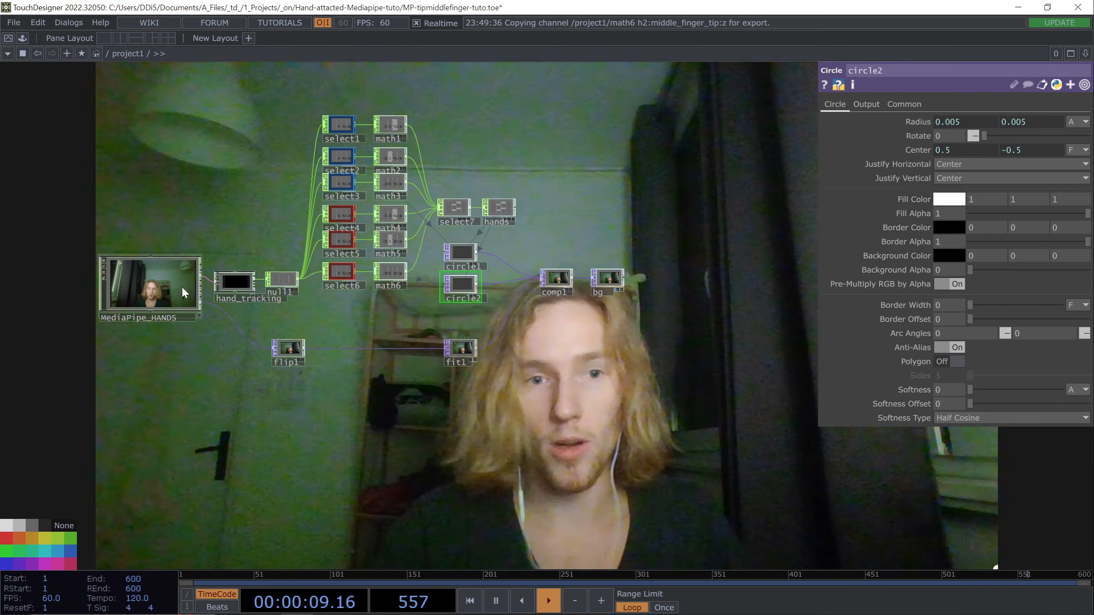
Show MediaPipe_HANDS in the Palette under My Components > Custom
{"action": "left_click", "coordinate": [150, 287]}
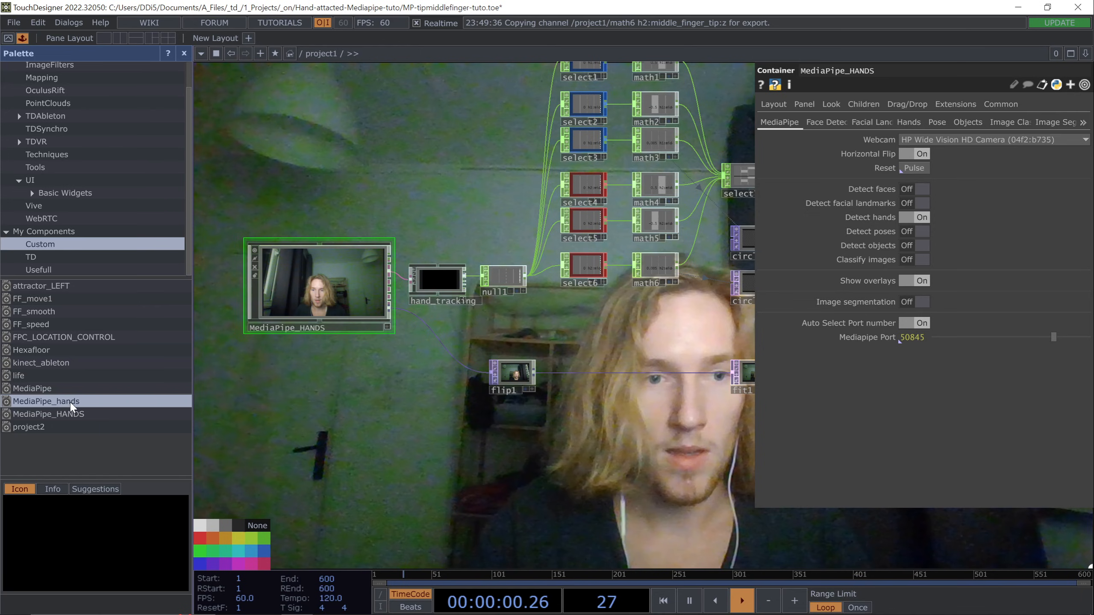
{"action": "left_click", "coordinate": [48, 413]}
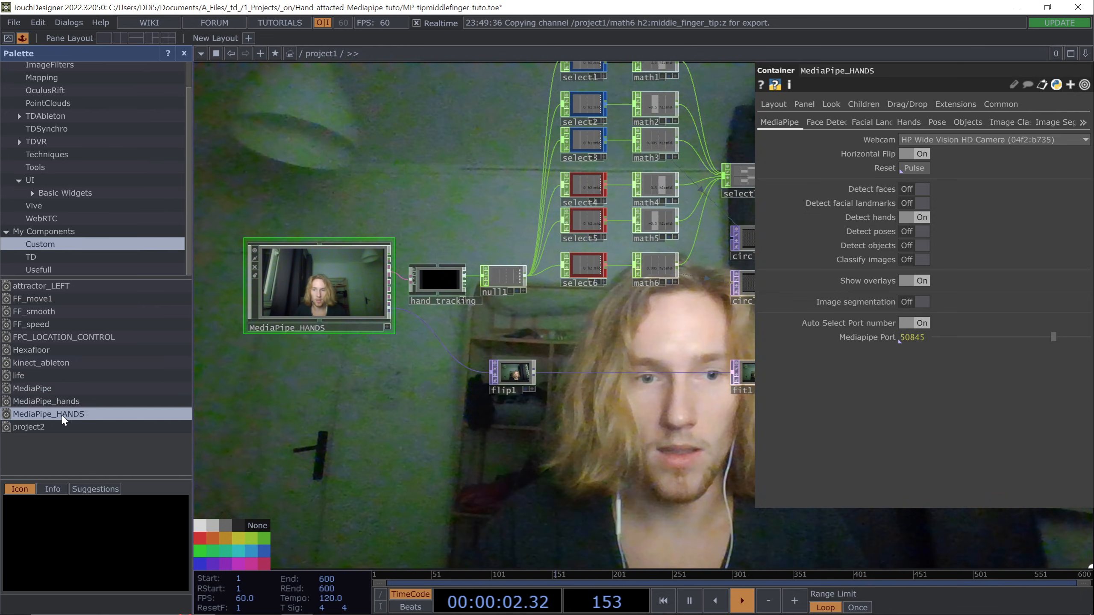